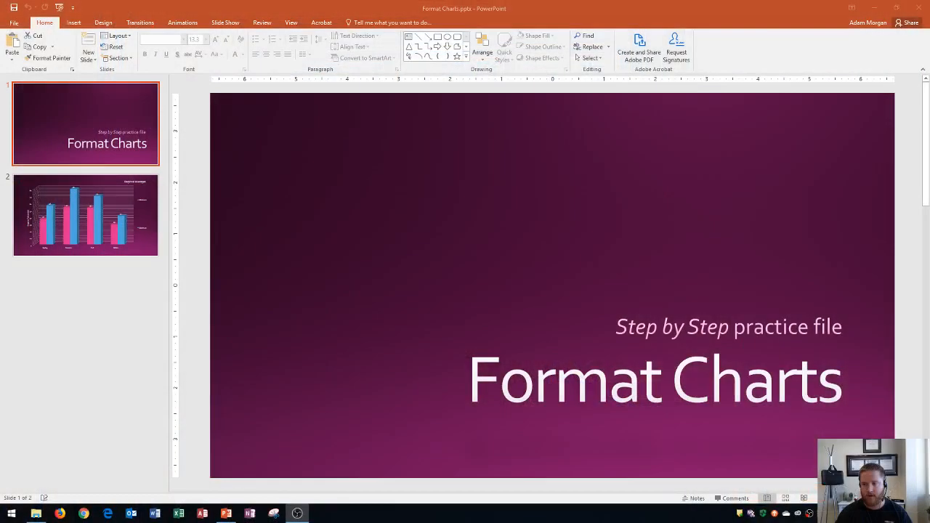
Go to slide 2, the Regional Averages 3D column chart.
{"action": "left_click", "coordinate": [85, 213]}
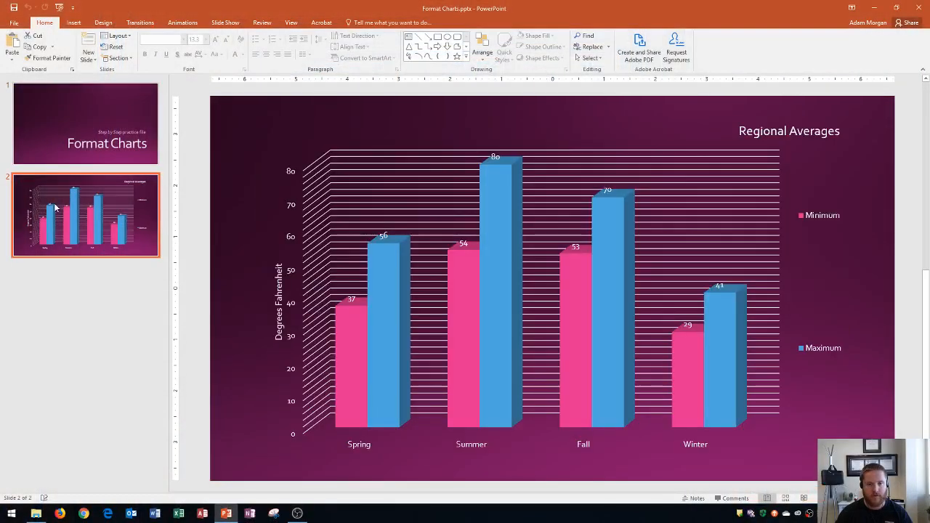
{"action": "mouse_move", "coordinate": [276, 133]}
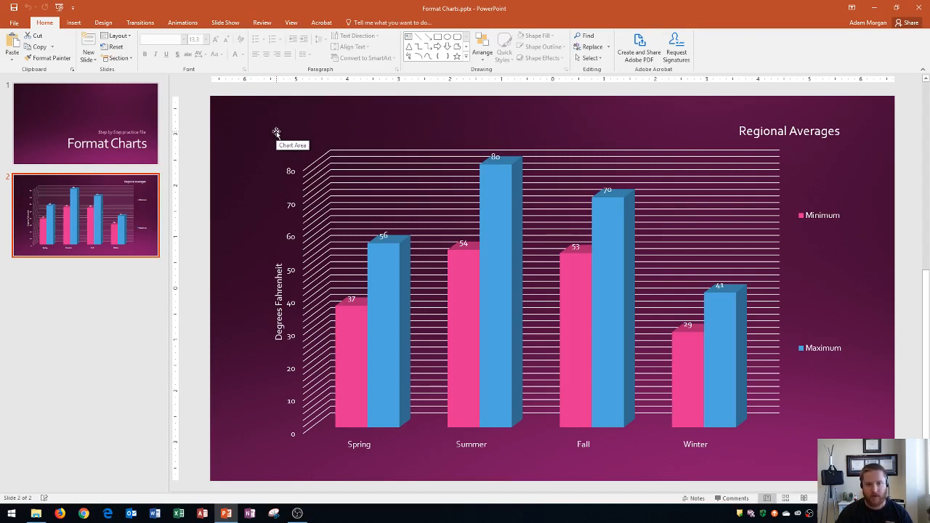
Select the whole Regional Averages chart by its chart area border.
{"action": "left_click", "coordinate": [290, 144]}
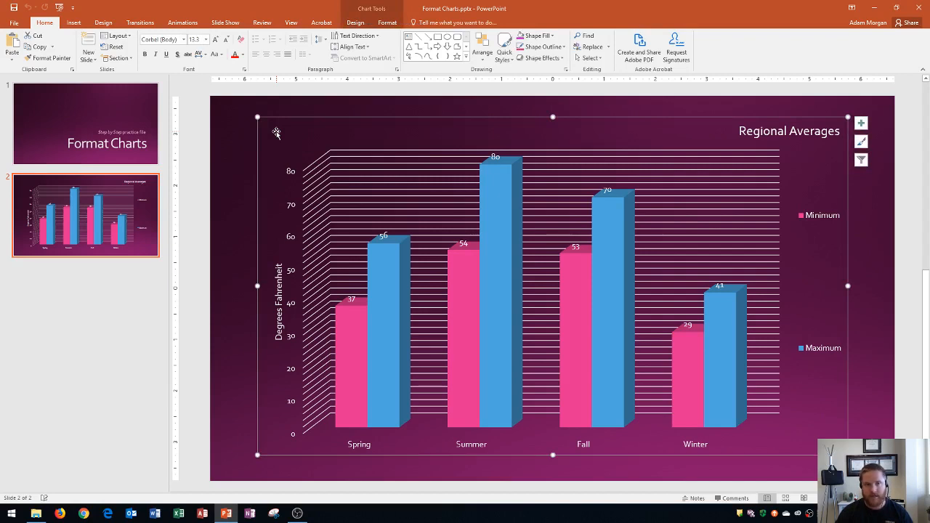
{"action": "mouse_move", "coordinate": [274, 133]}
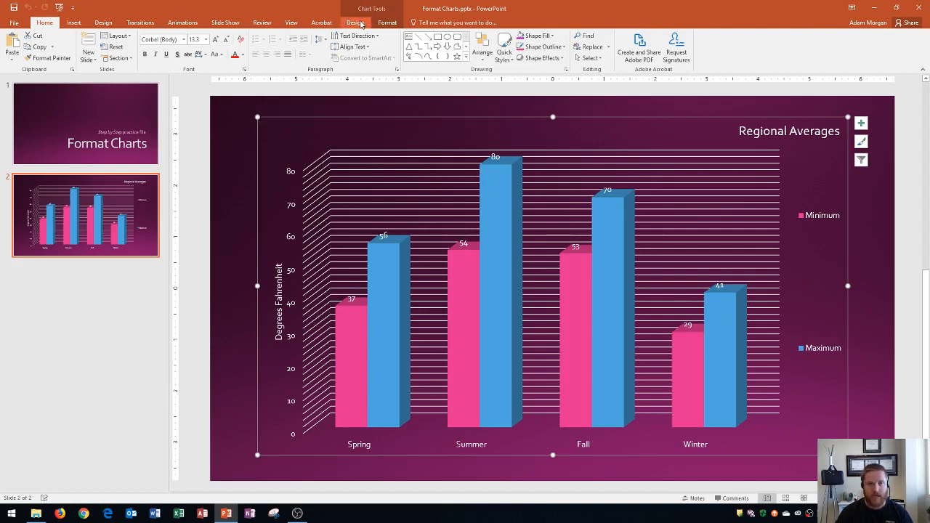
{"action": "mouse_move", "coordinate": [387, 23]}
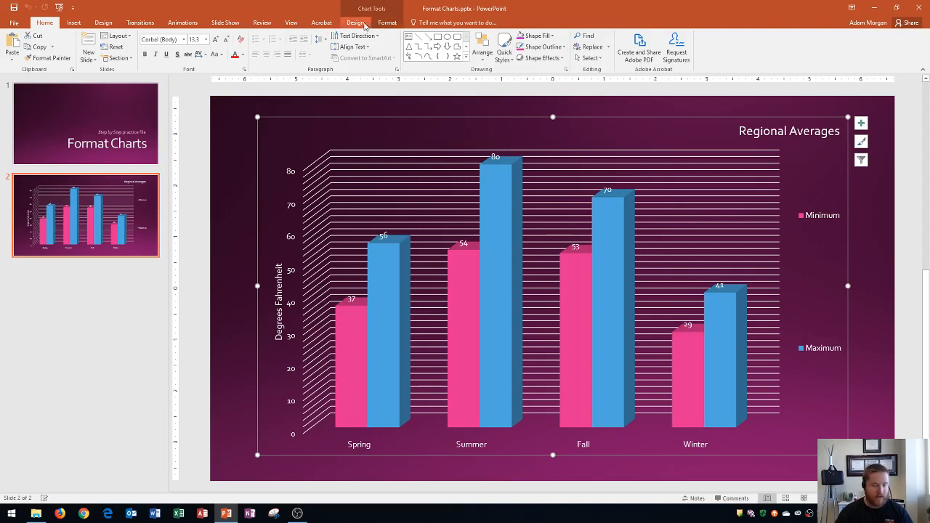
Preview several built-in chart styles on the Chart Tools Design tab.
{"action": "left_click", "coordinate": [356, 23]}
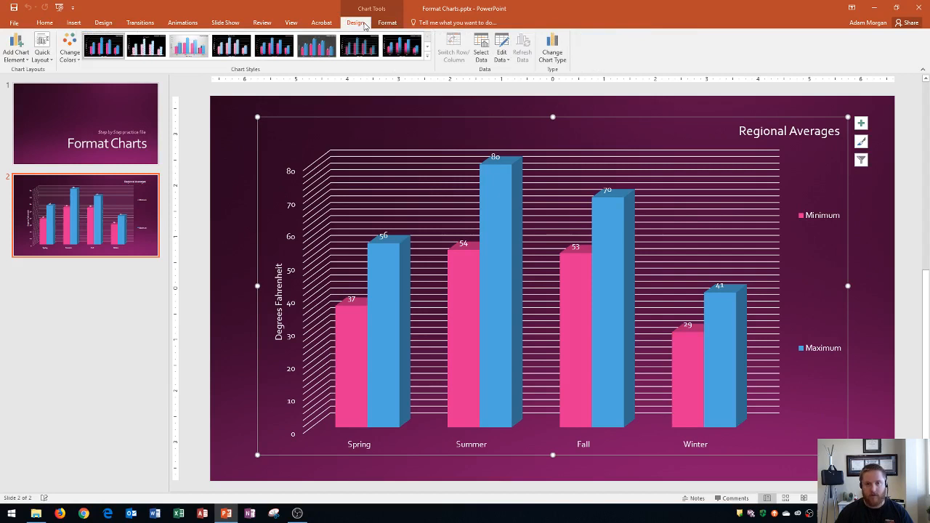
{"action": "mouse_move", "coordinate": [255, 70]}
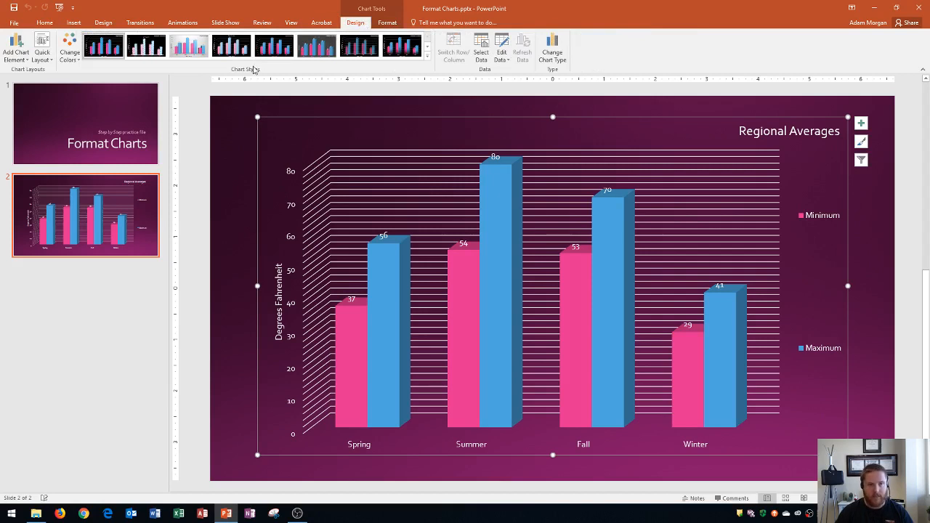
{"action": "mouse_move", "coordinate": [242, 74]}
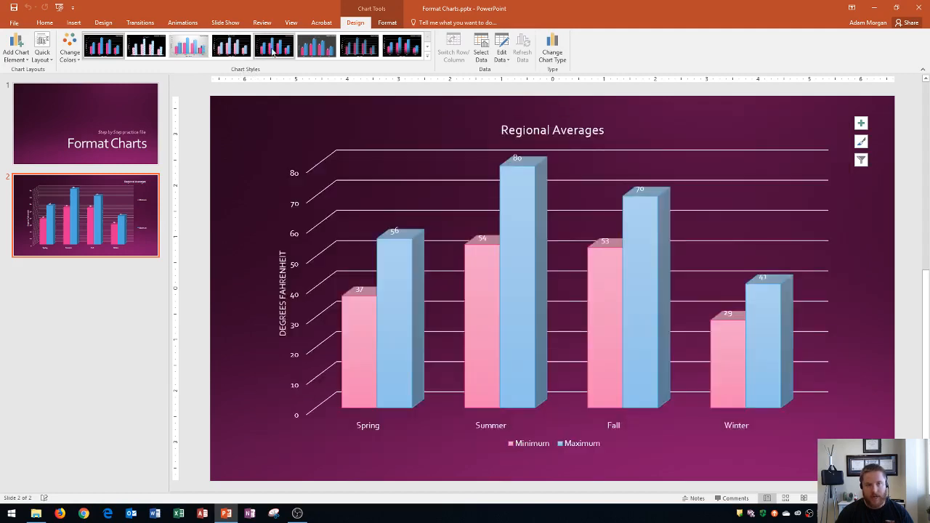
{"action": "left_click", "coordinate": [316, 46]}
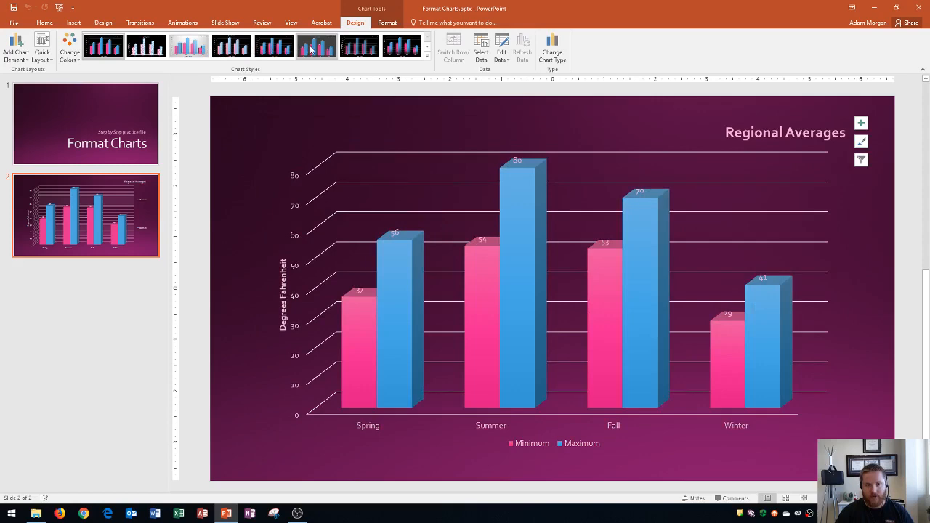
{"action": "left_click", "coordinate": [389, 46]}
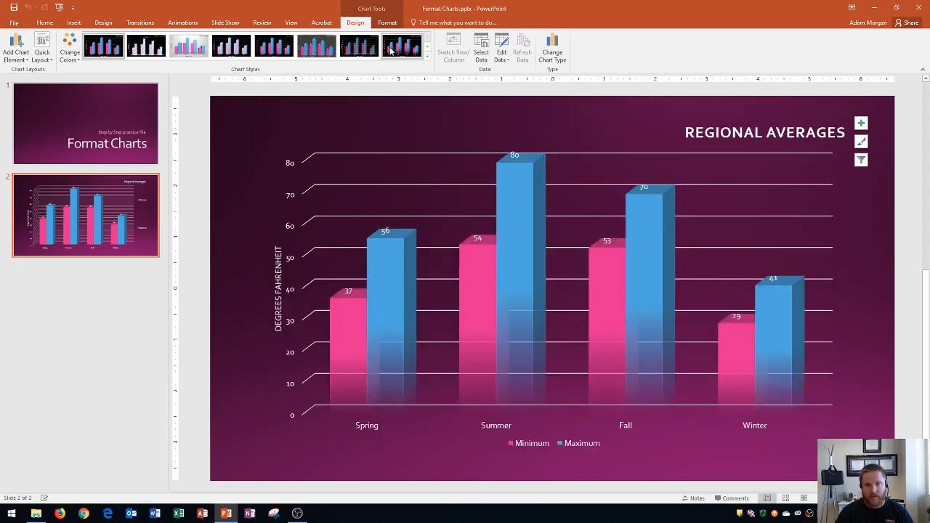
{"action": "left_click", "coordinate": [402, 46]}
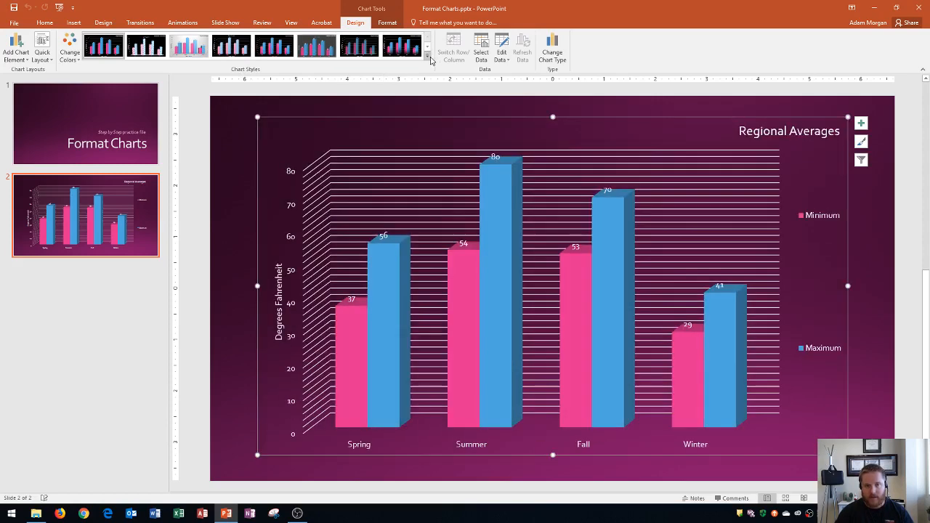
{"action": "mouse_move", "coordinate": [427, 56]}
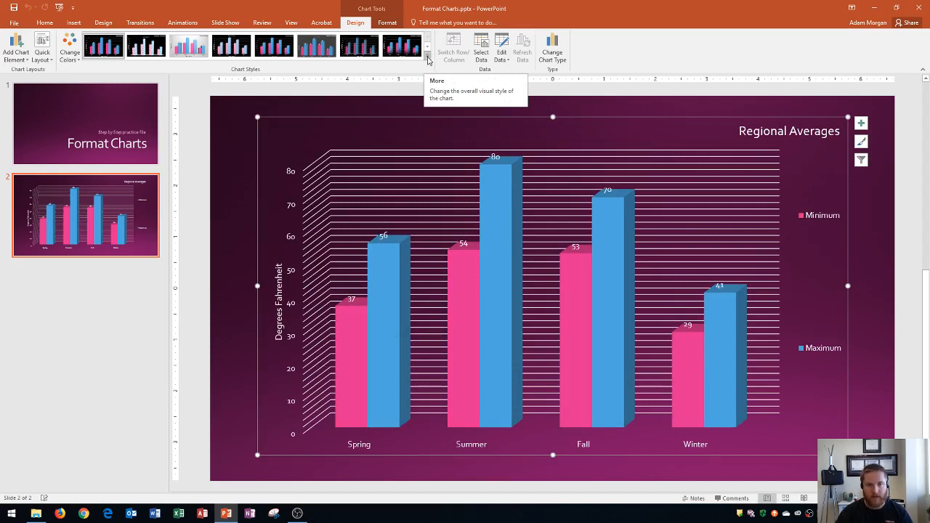
Apply the gradient-faded chart style from the expanded Chart Styles gallery.
{"action": "left_click", "coordinate": [427, 58]}
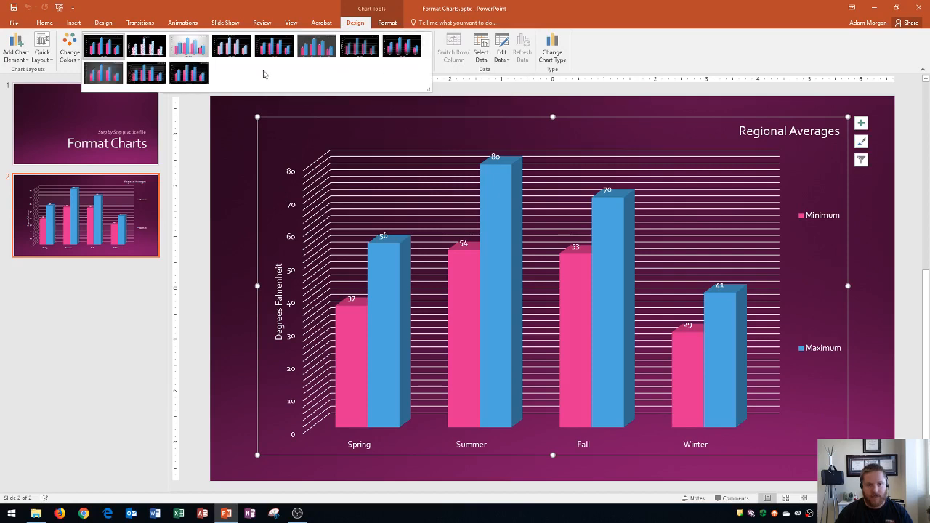
{"action": "left_click", "coordinate": [358, 46]}
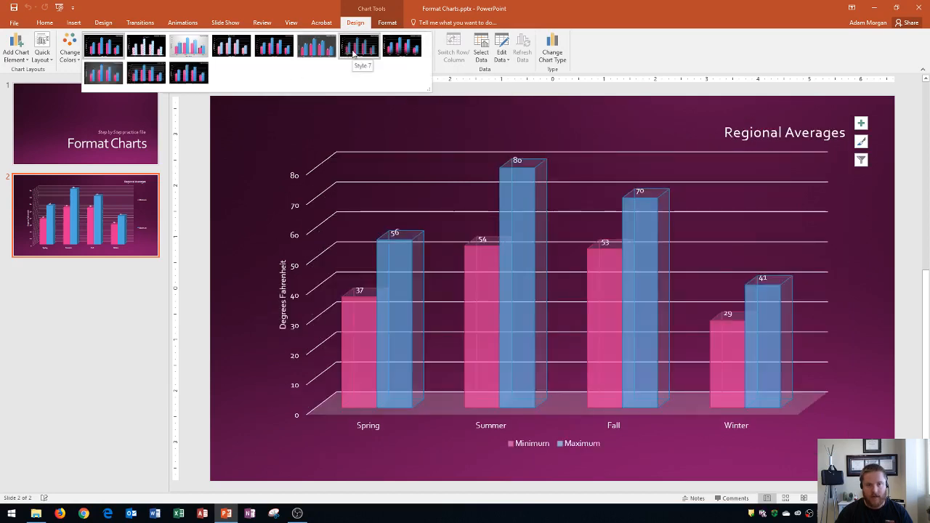
{"action": "left_click", "coordinate": [402, 46]}
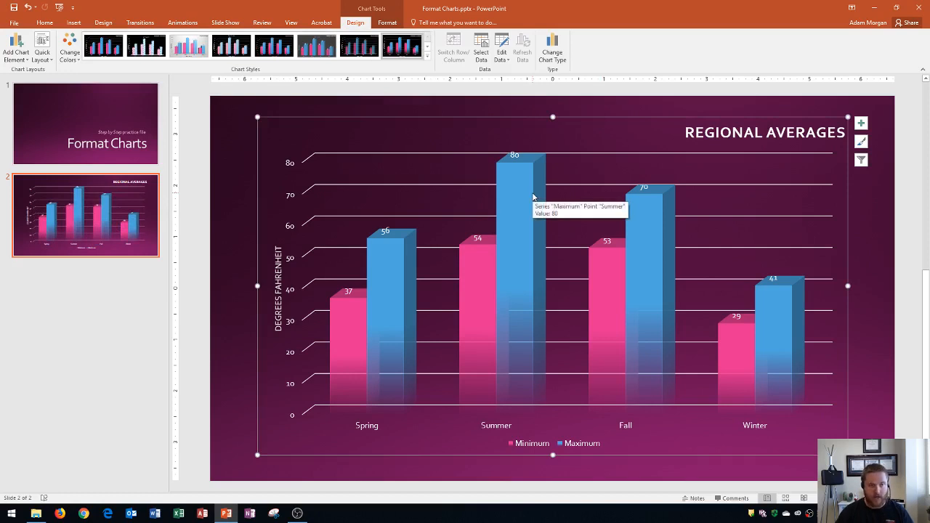
{"action": "mouse_move", "coordinate": [343, 29]}
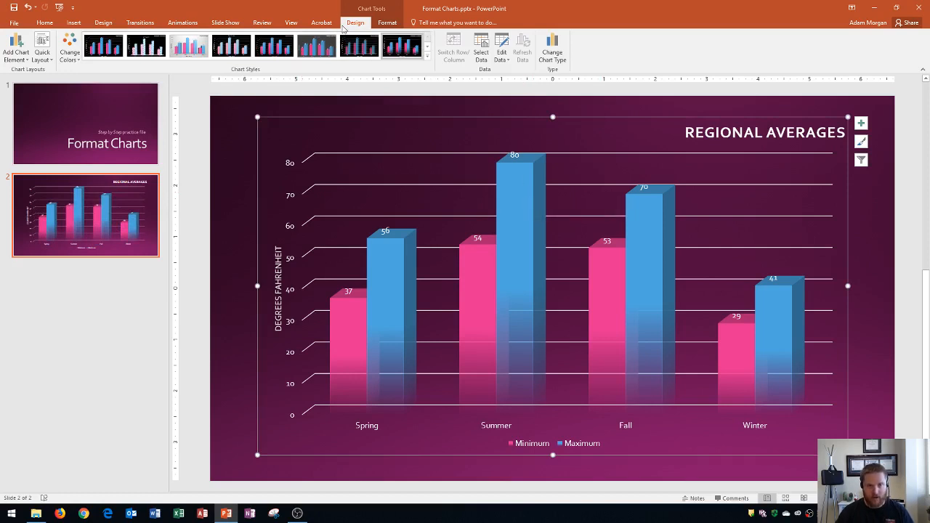
{"action": "mouse_move", "coordinate": [237, 74]}
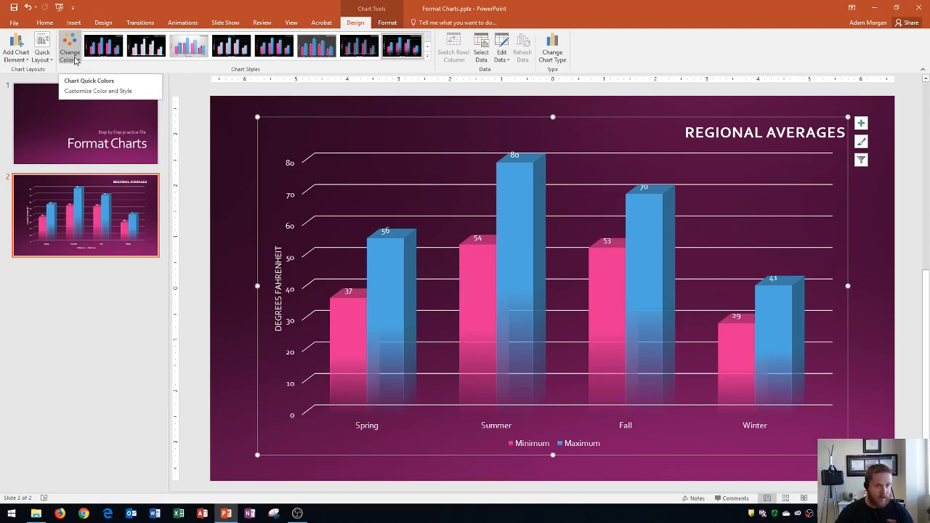
Apply the blue monochrome colour scheme: light blue Minimum, dark blue Maximum.
{"action": "left_click", "coordinate": [69, 46]}
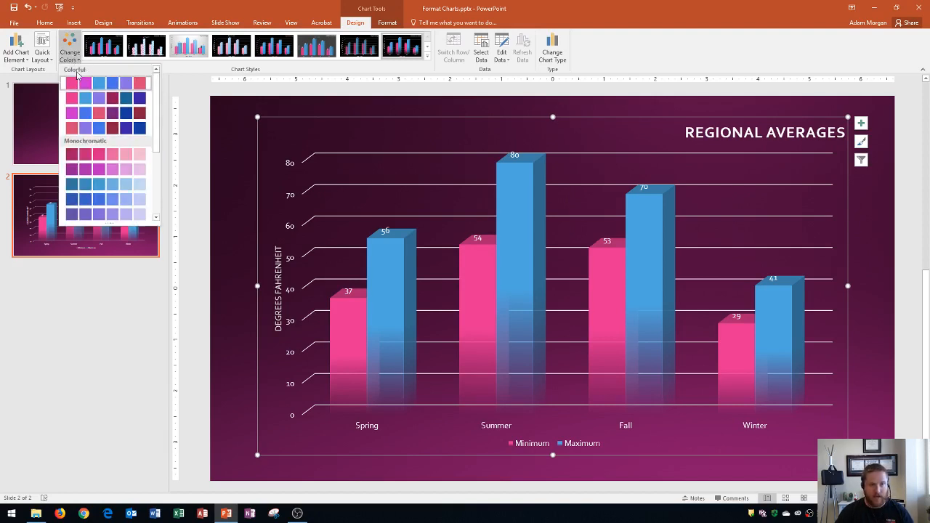
{"action": "left_click", "coordinate": [71, 127]}
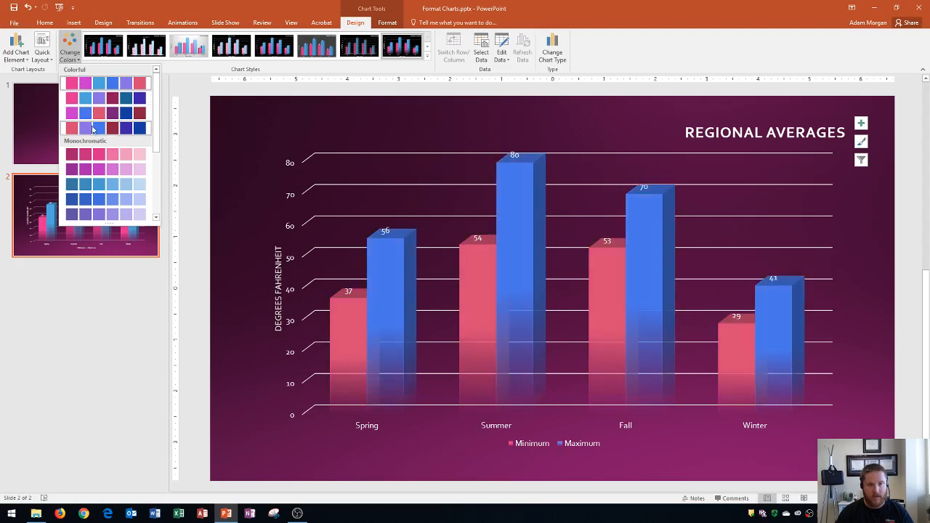
{"action": "left_click", "coordinate": [99, 98]}
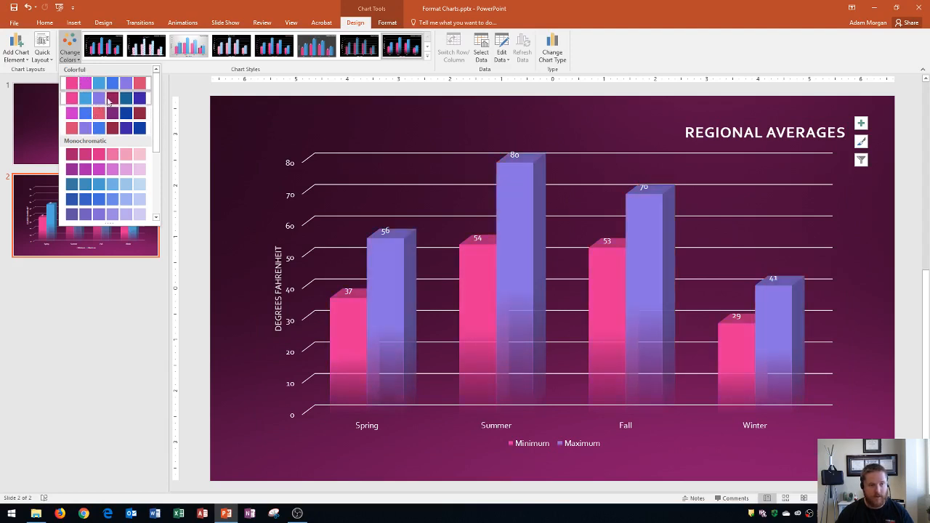
{"action": "left_click", "coordinate": [113, 154]}
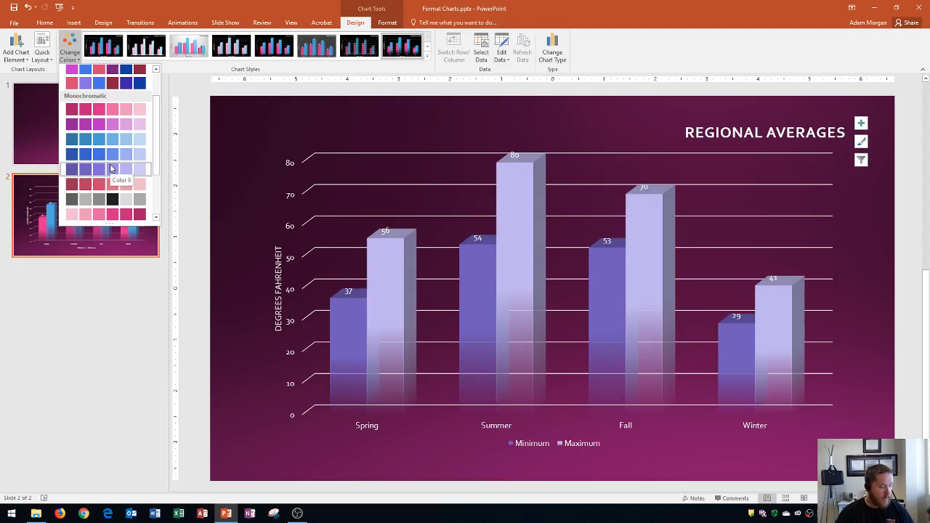
{"action": "left_click", "coordinate": [85, 201]}
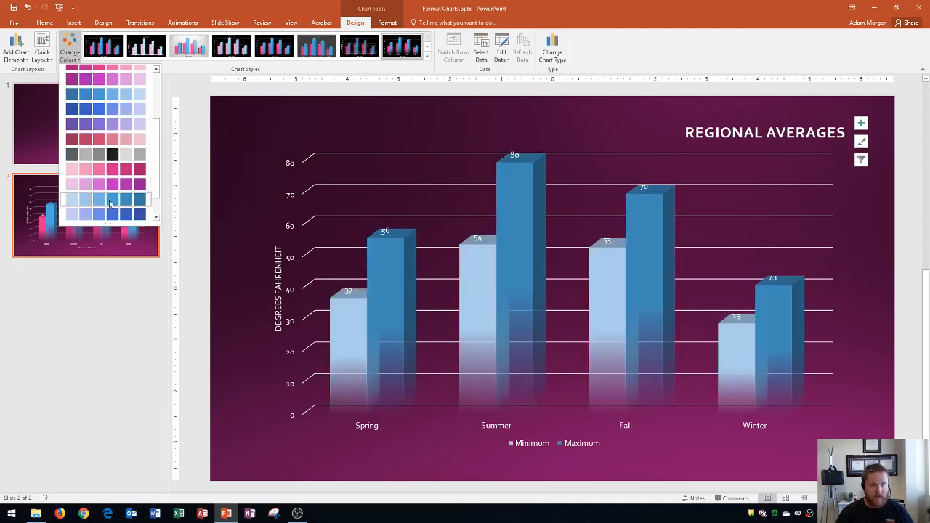
{"action": "mouse_move", "coordinate": [109, 202]}
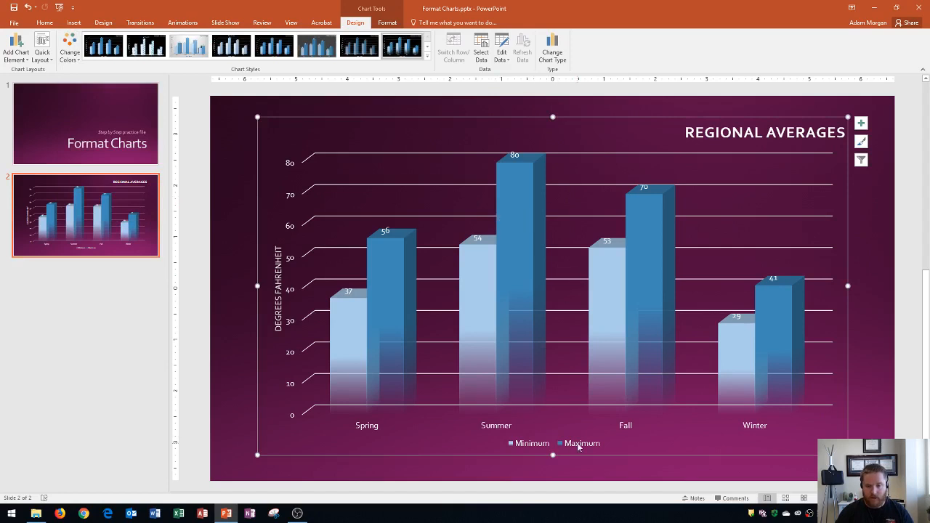
{"action": "left_click", "coordinate": [552, 444]}
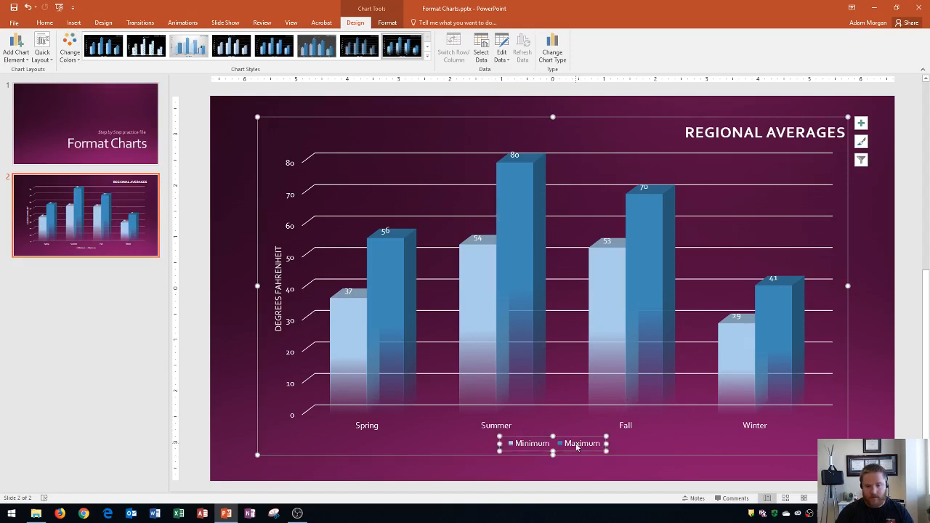
{"action": "mouse_move", "coordinate": [581, 443]}
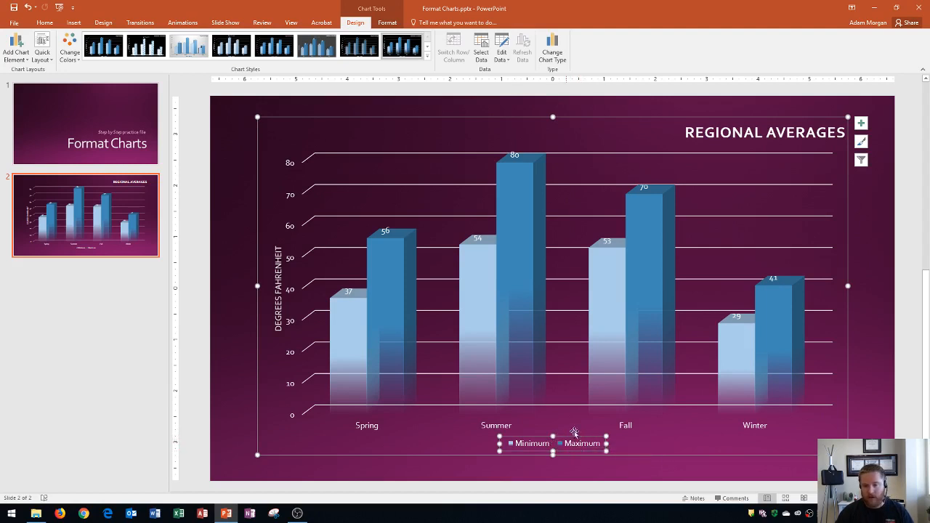
{"action": "mouse_move", "coordinate": [637, 443]}
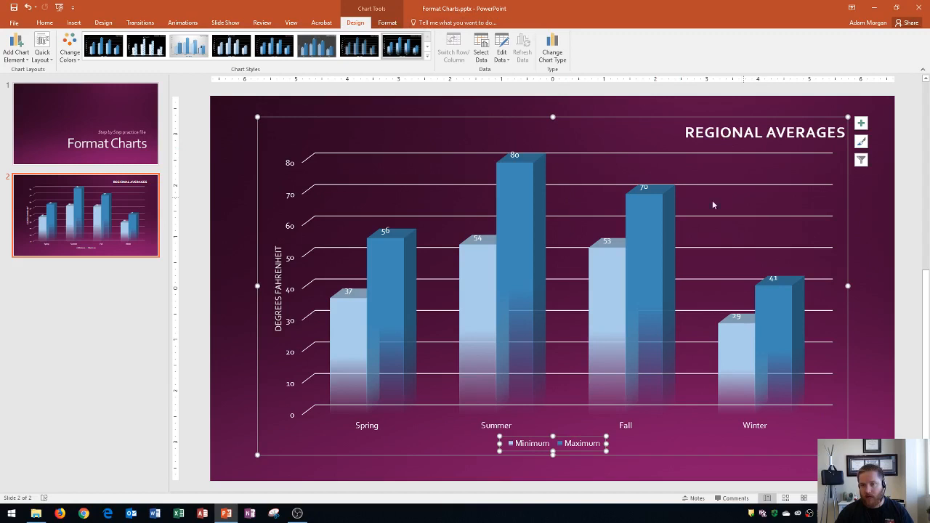
{"action": "mouse_move", "coordinate": [298, 294]}
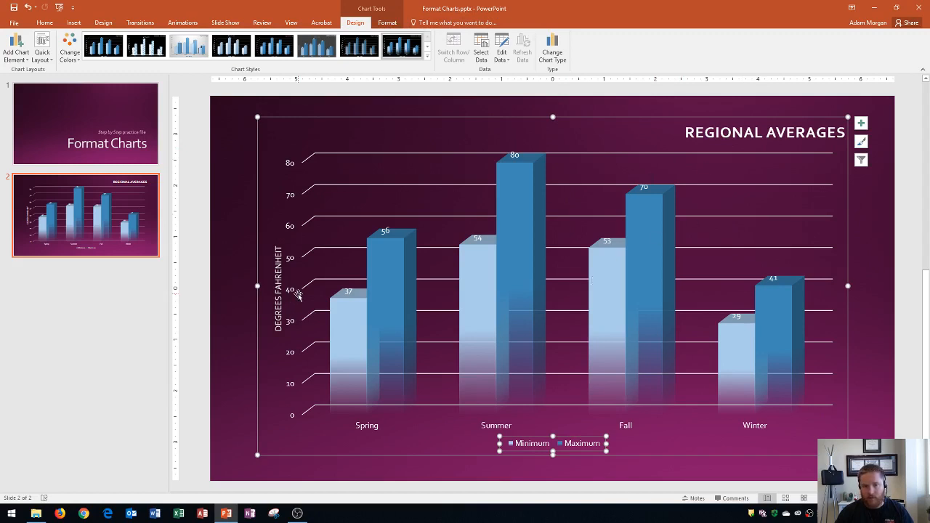
{"action": "mouse_move", "coordinate": [334, 92]}
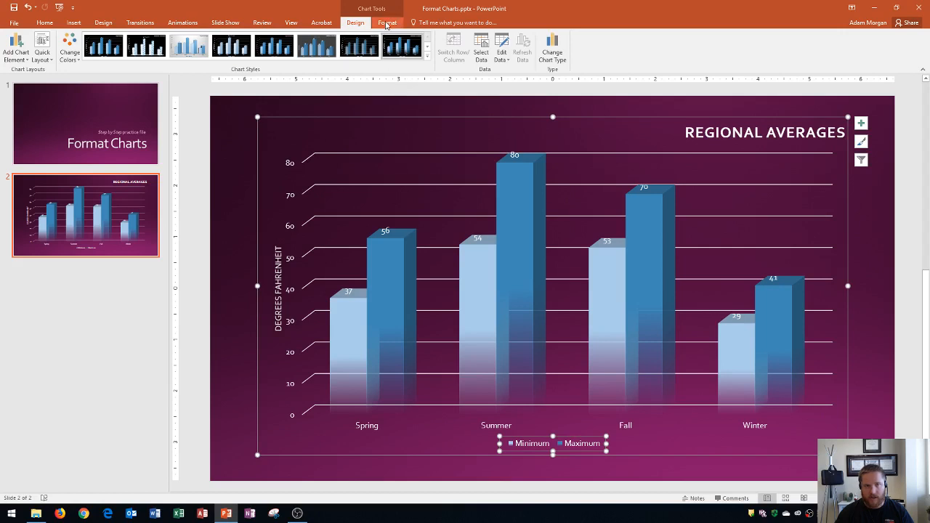
Give the legend a black filled shape style from the Shape Styles gallery.
{"action": "left_click", "coordinate": [387, 22]}
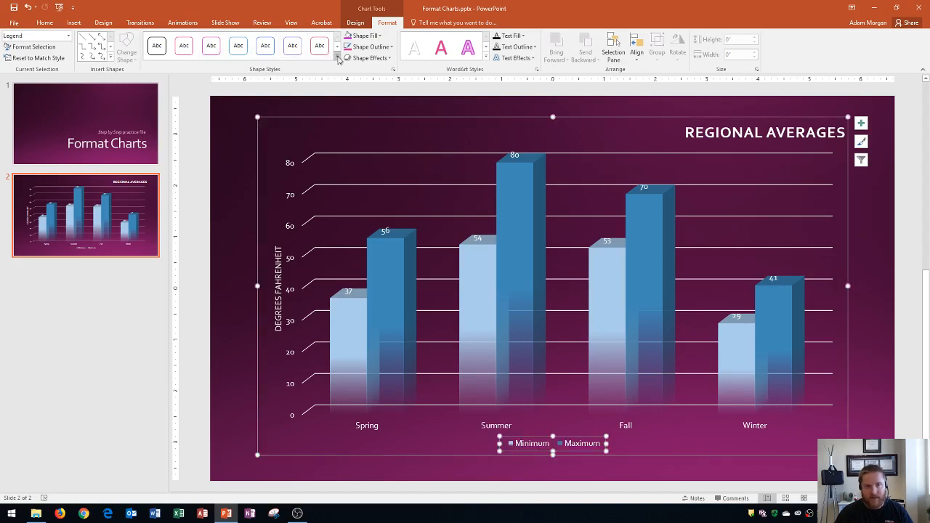
{"action": "mouse_move", "coordinate": [338, 58]}
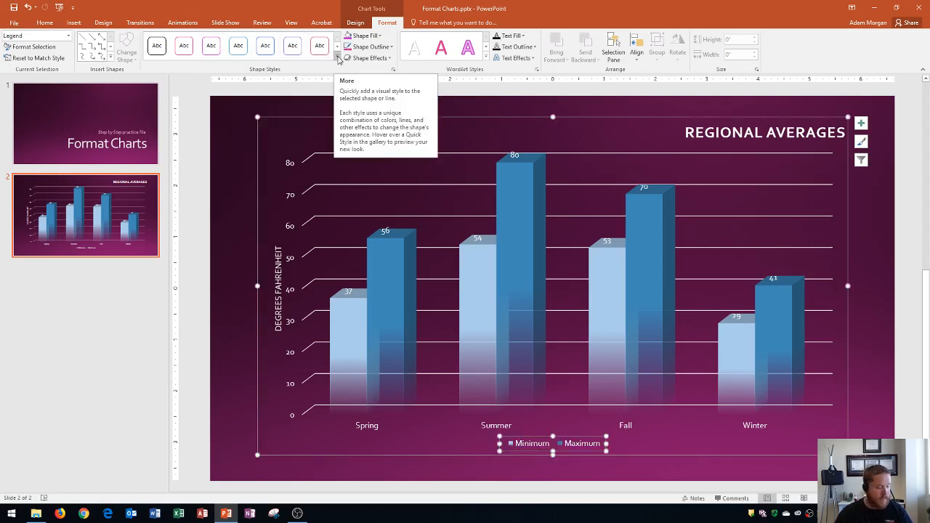
{"action": "left_click", "coordinate": [338, 58]}
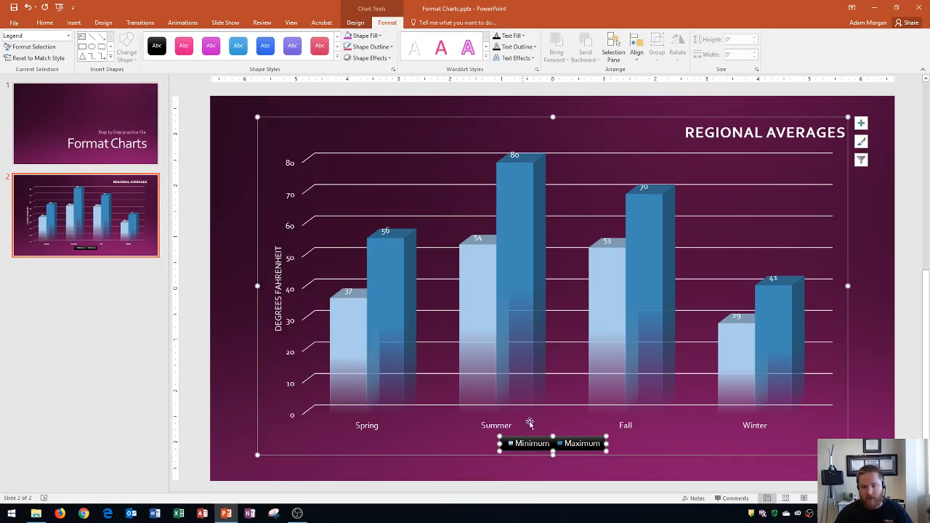
{"action": "mouse_move", "coordinate": [529, 443]}
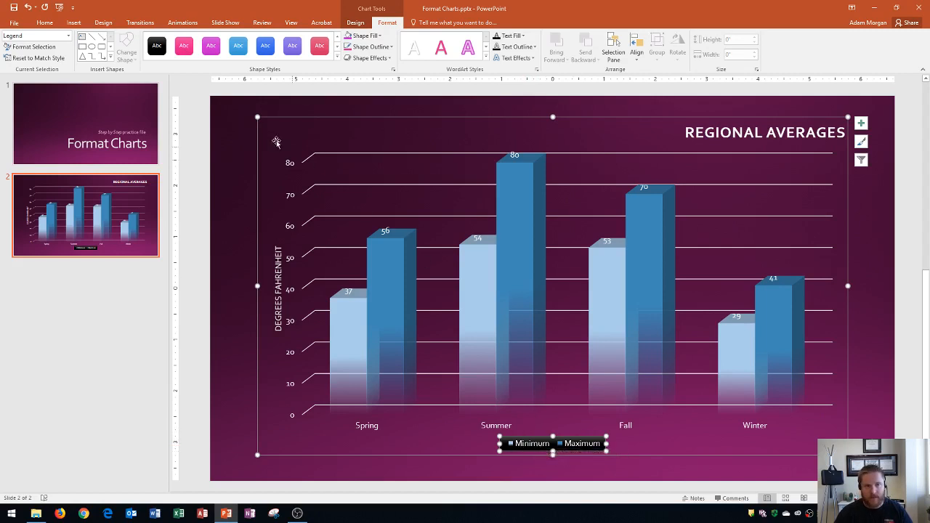
{"action": "left_click", "coordinate": [45, 23]}
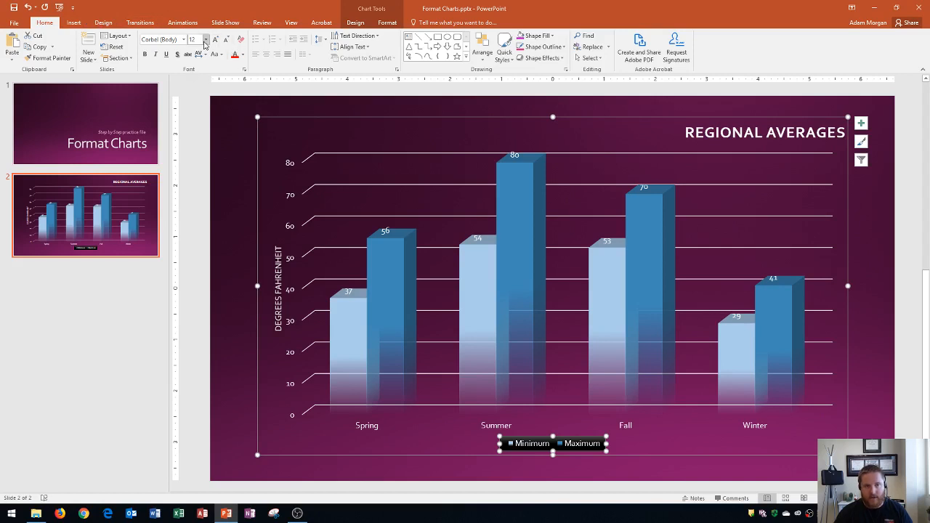
Set the Minimum and Maximum legend text to 16 point.
{"action": "left_click", "coordinate": [205, 39]}
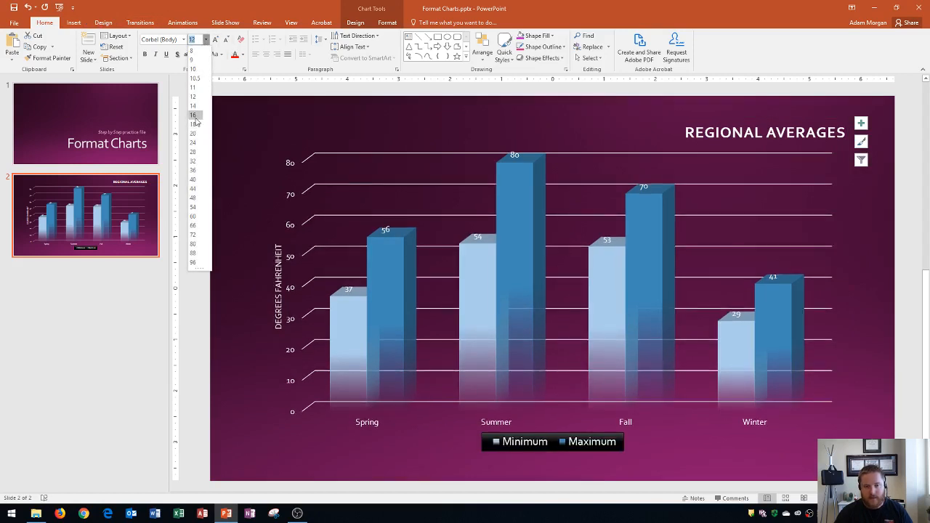
{"action": "left_click", "coordinate": [193, 133]}
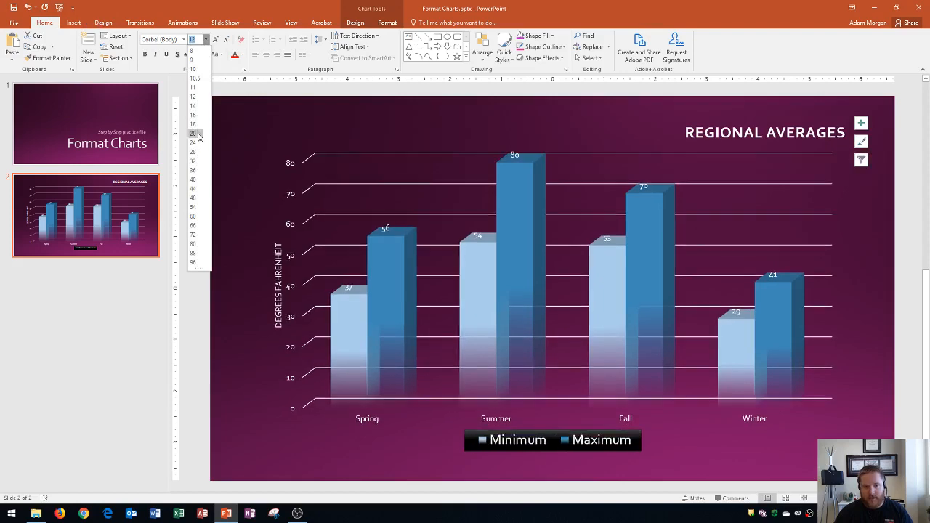
{"action": "left_click", "coordinate": [193, 180]}
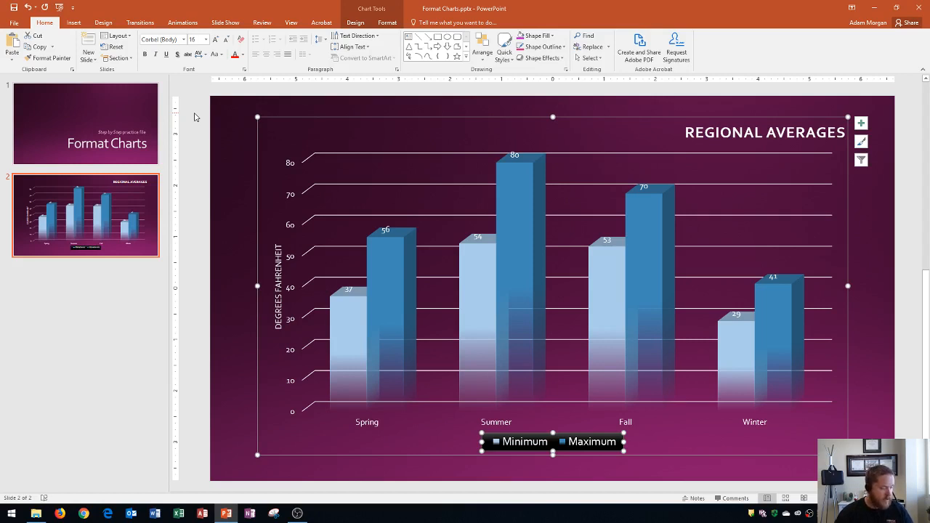
Select the REGIONAL AVERAGES chart title and show its Format tools.
{"action": "left_click", "coordinate": [764, 132]}
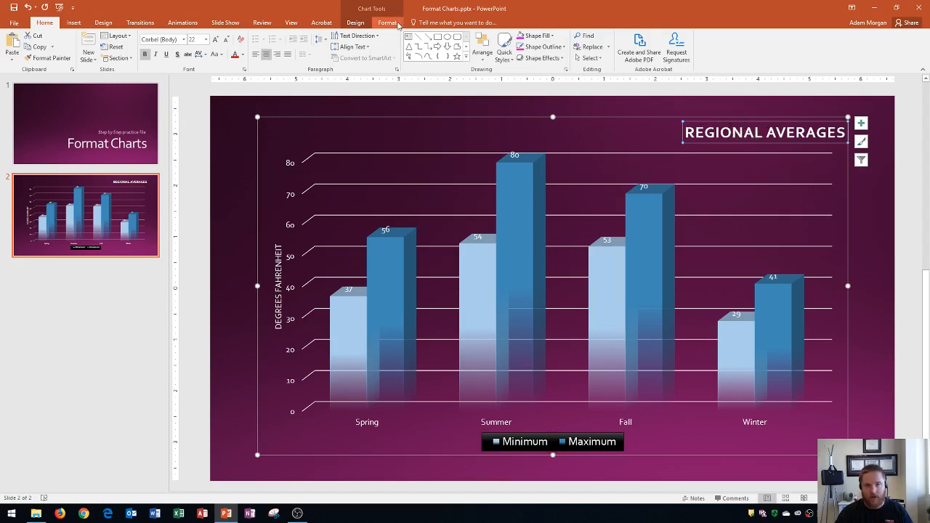
{"action": "left_click", "coordinate": [388, 22]}
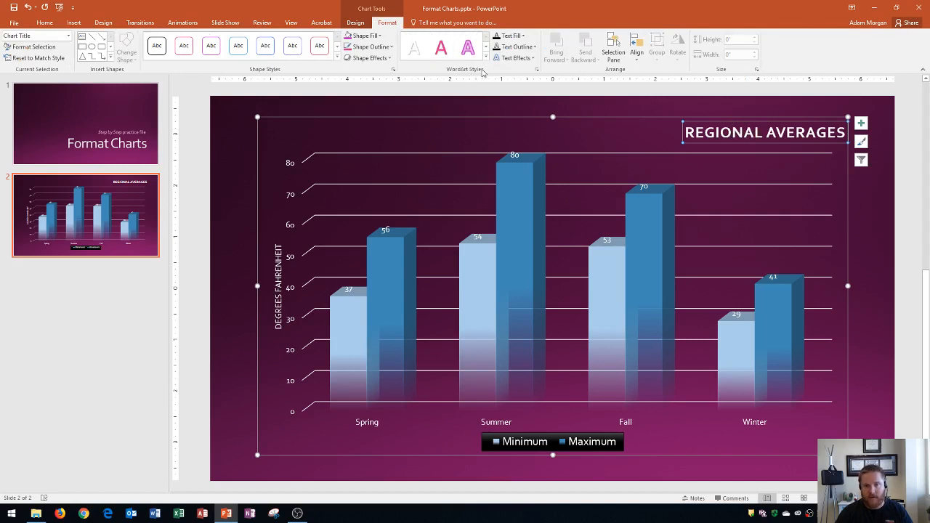
{"action": "mouse_move", "coordinate": [482, 74]}
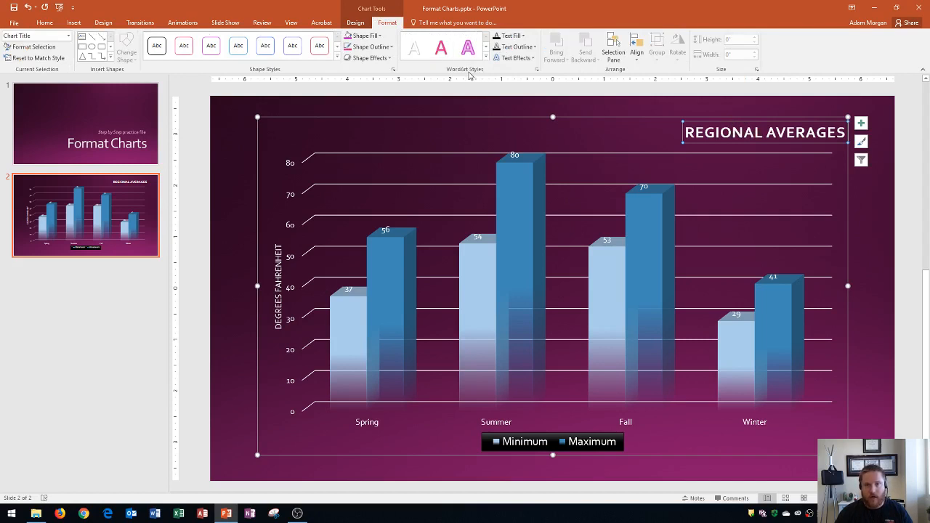
{"action": "mouse_move", "coordinate": [470, 76]}
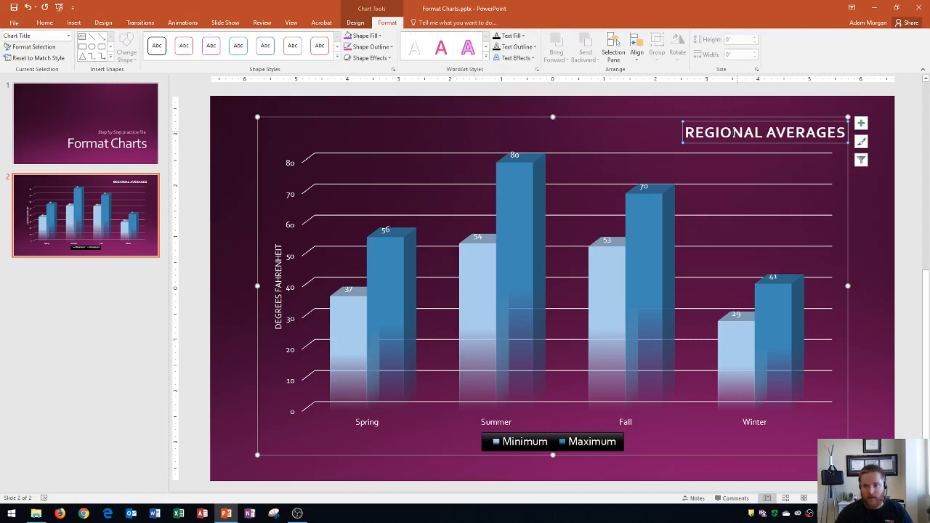
{"action": "mouse_move", "coordinate": [705, 116]}
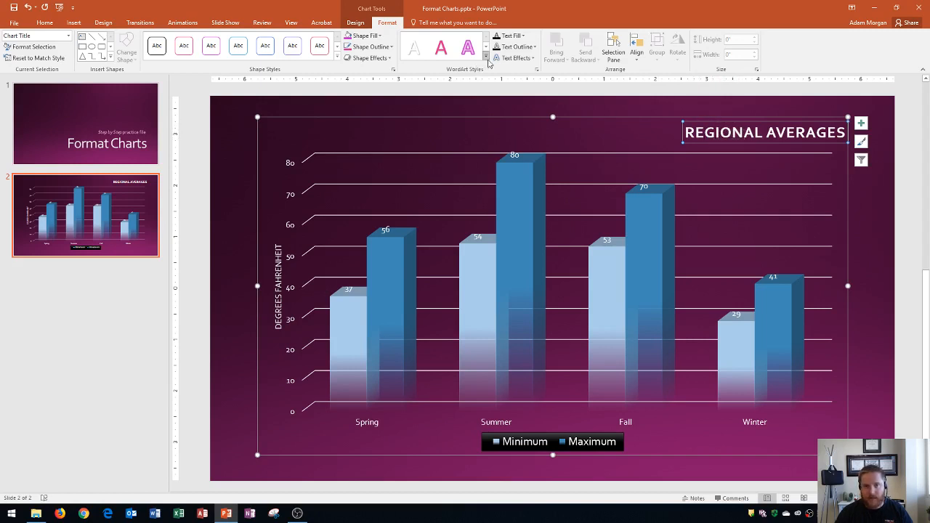
{"action": "mouse_move", "coordinate": [486, 56]}
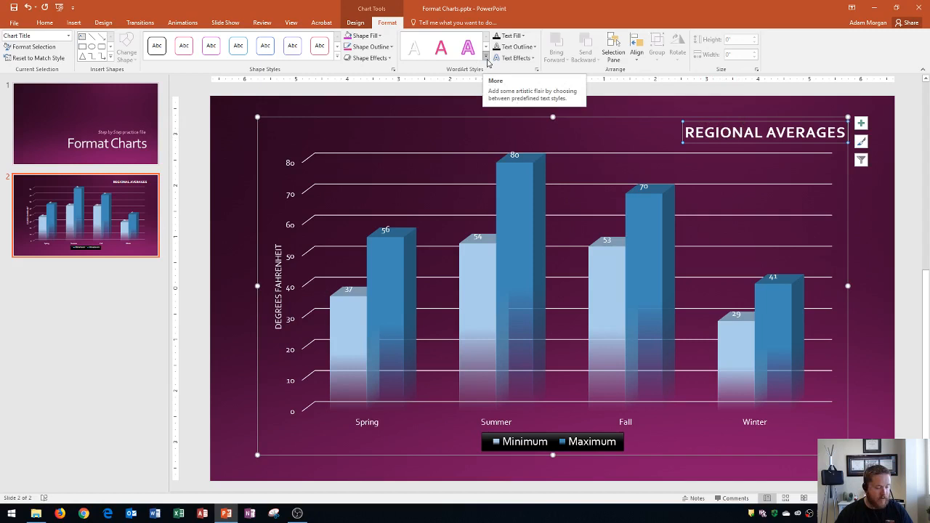
Apply WordArt style Fill - White, Text 1, Outline - Background 1, Hard Shadow - Accent 1.
{"action": "left_click", "coordinate": [468, 46]}
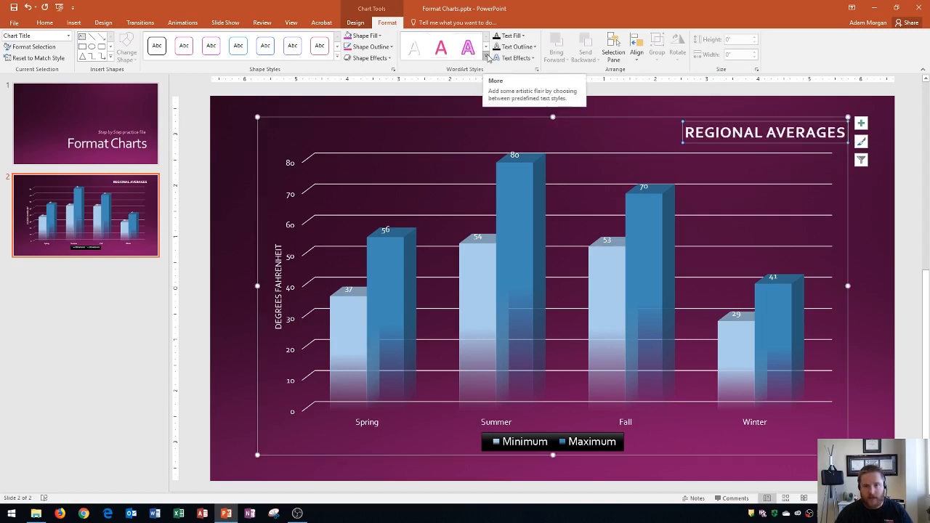
{"action": "left_click", "coordinate": [486, 57]}
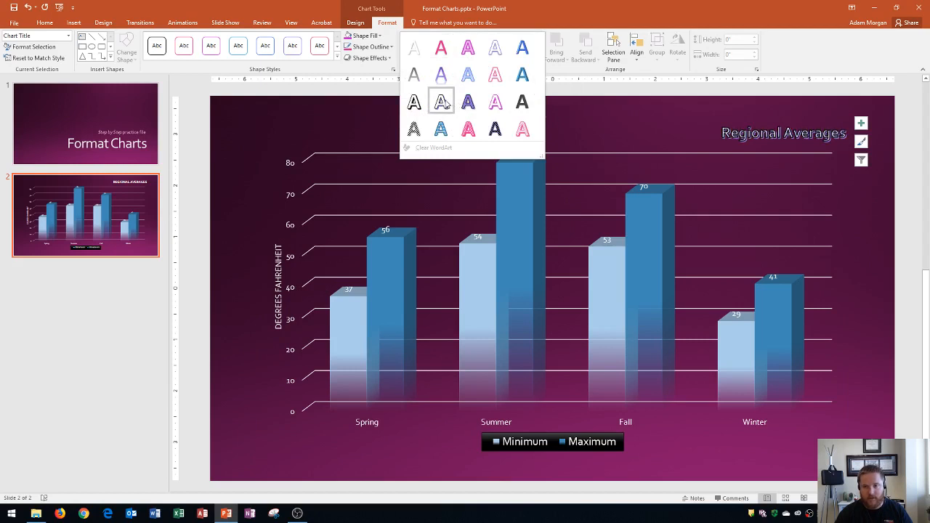
{"action": "mouse_move", "coordinate": [441, 101]}
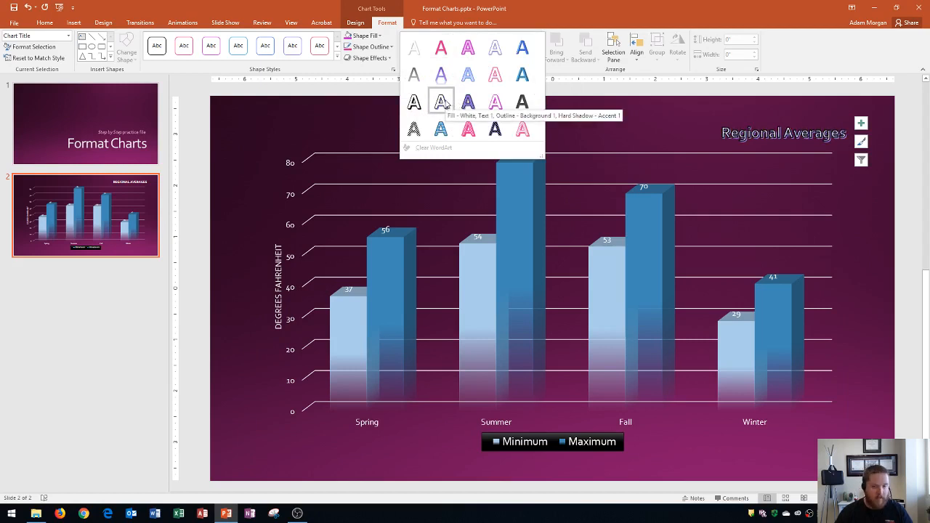
{"action": "left_click", "coordinate": [440, 101]}
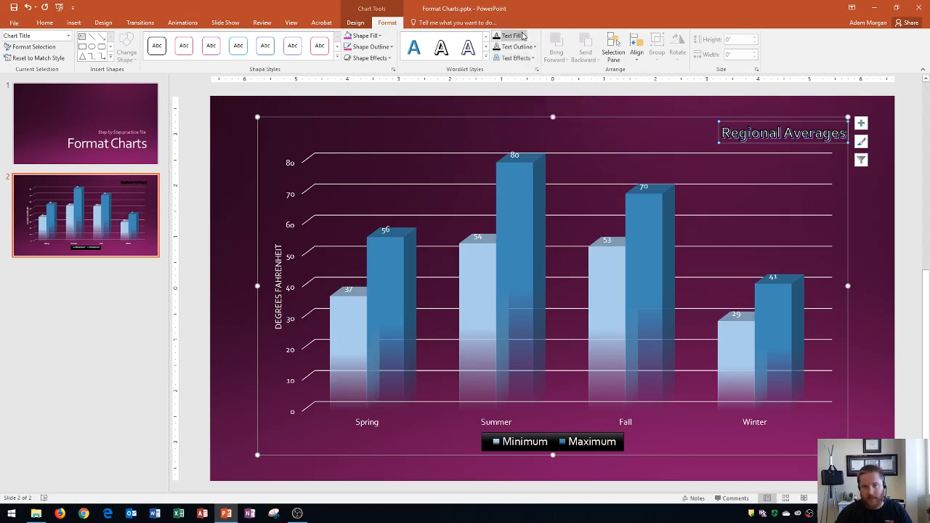
{"action": "mouse_move", "coordinate": [513, 37]}
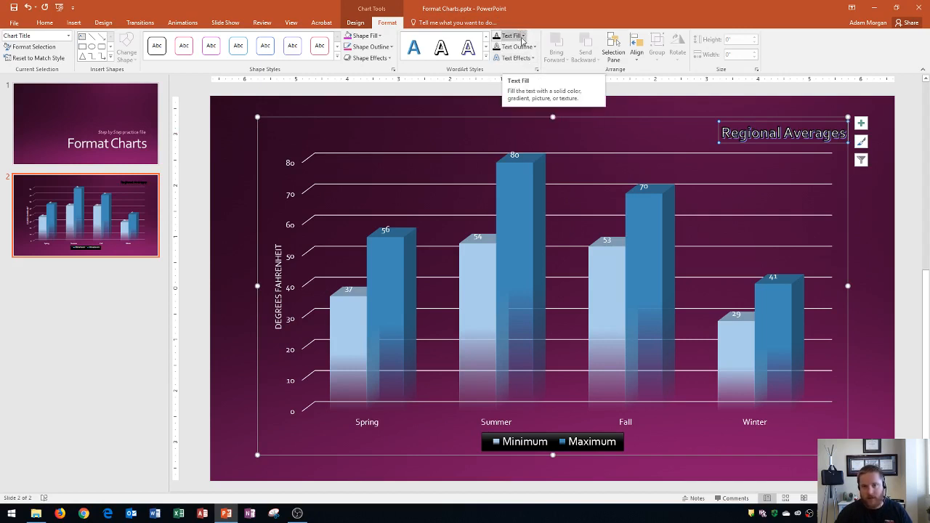
Give the title lettering a light Text Fill and dark Text Outline.
{"action": "left_click", "coordinate": [522, 35]}
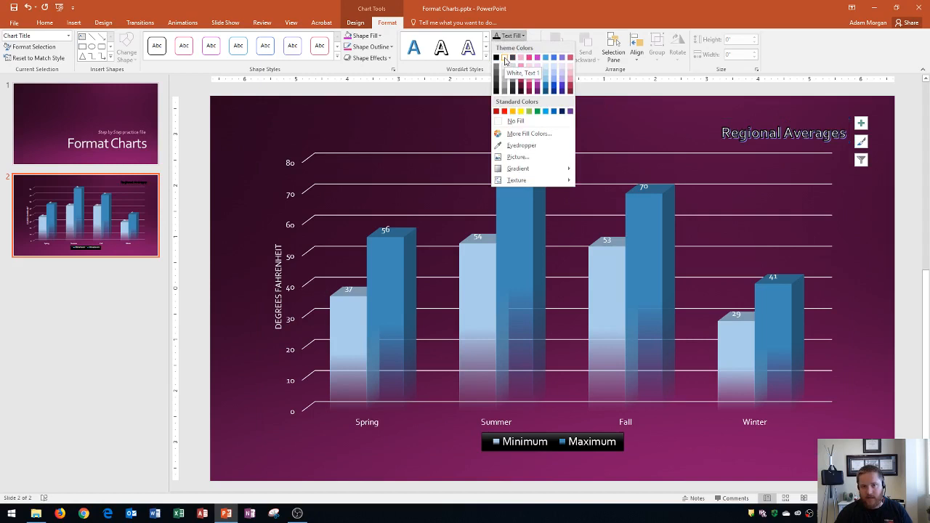
{"action": "mouse_move", "coordinate": [506, 69]}
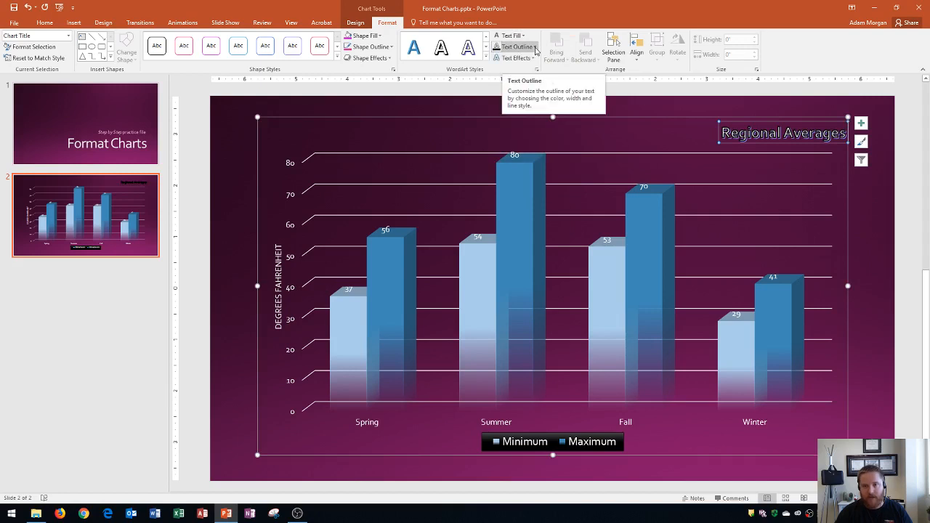
{"action": "left_click", "coordinate": [518, 46]}
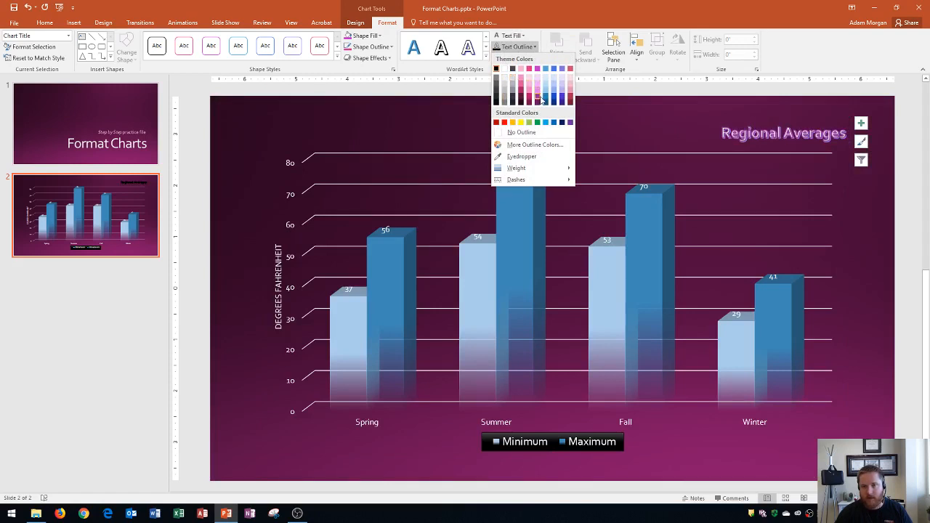
{"action": "mouse_move", "coordinate": [540, 100]}
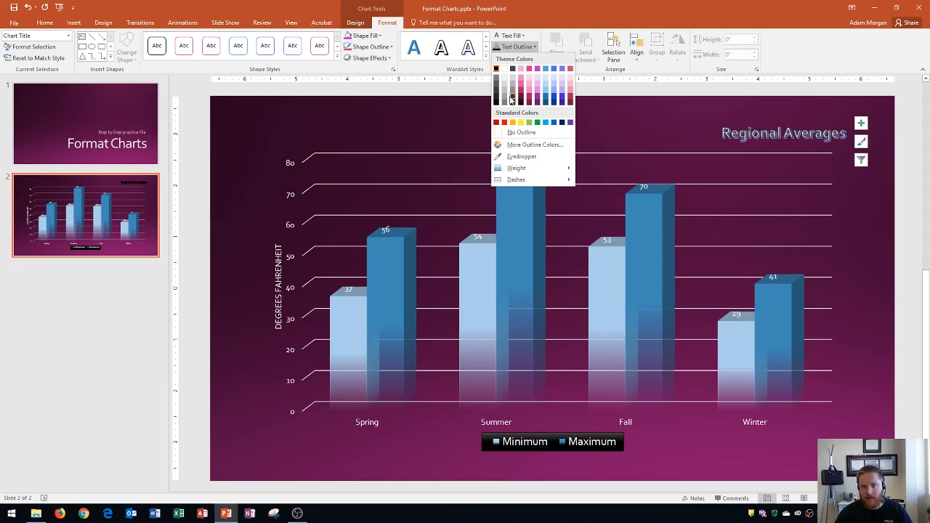
{"action": "mouse_move", "coordinate": [512, 100]}
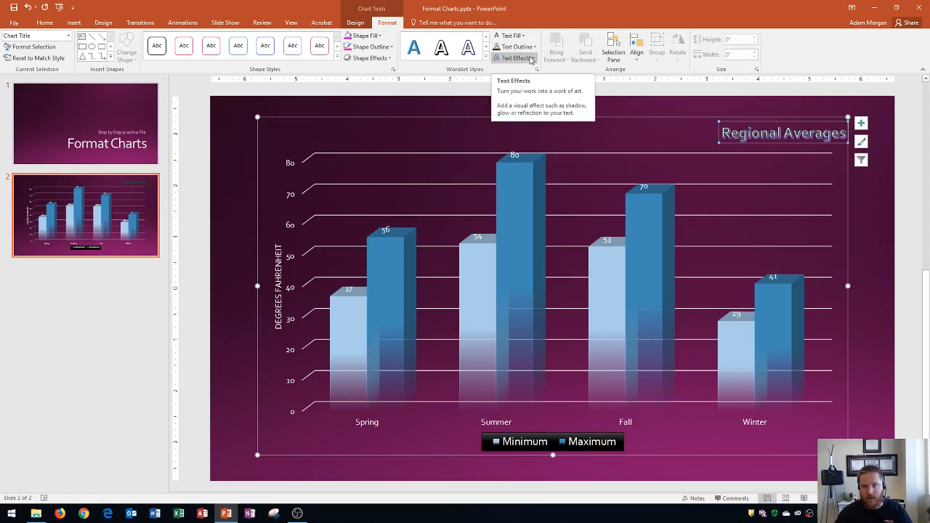
Add an outer drop shadow to the title via Text Effects > Shadow.
{"action": "left_click", "coordinate": [514, 57]}
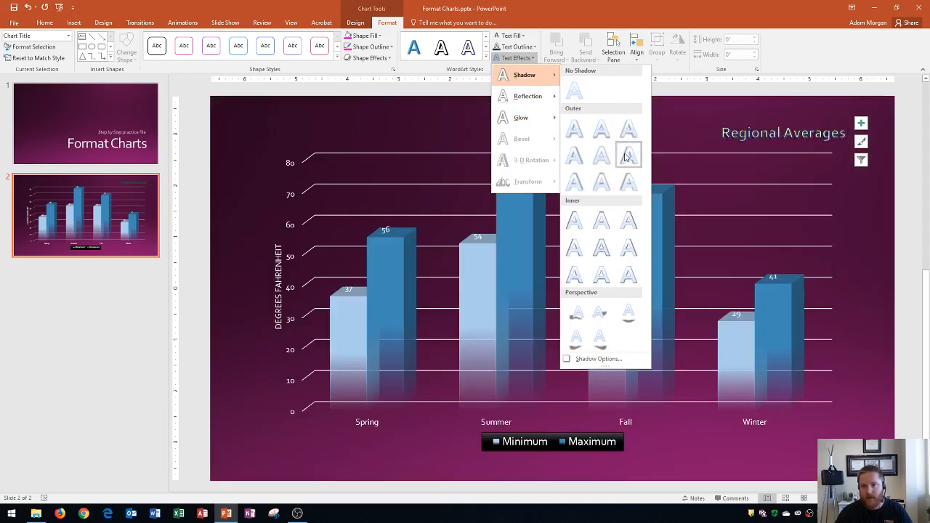
{"action": "mouse_move", "coordinate": [574, 180]}
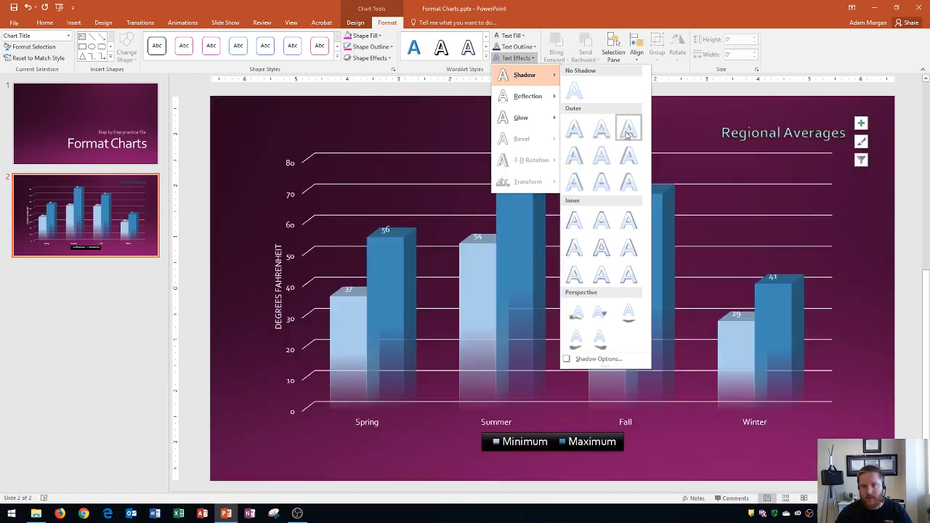
{"action": "mouse_move", "coordinate": [628, 129]}
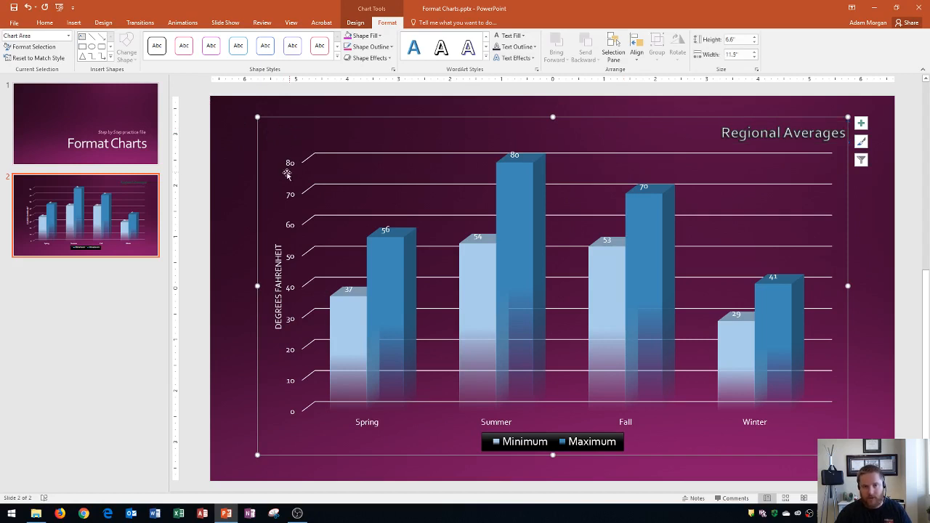
{"action": "mouse_move", "coordinate": [439, 424]}
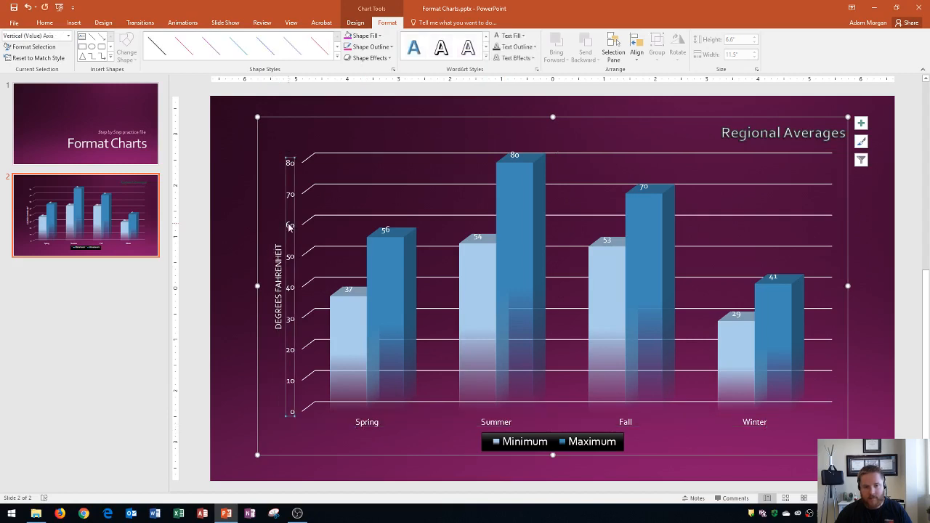
{"action": "mouse_move", "coordinate": [279, 283]}
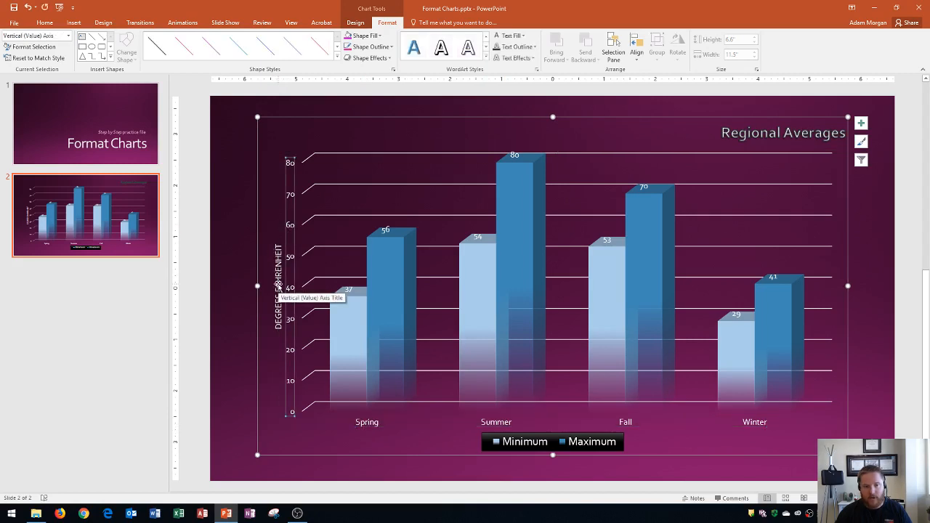
{"action": "left_click", "coordinate": [276, 283]}
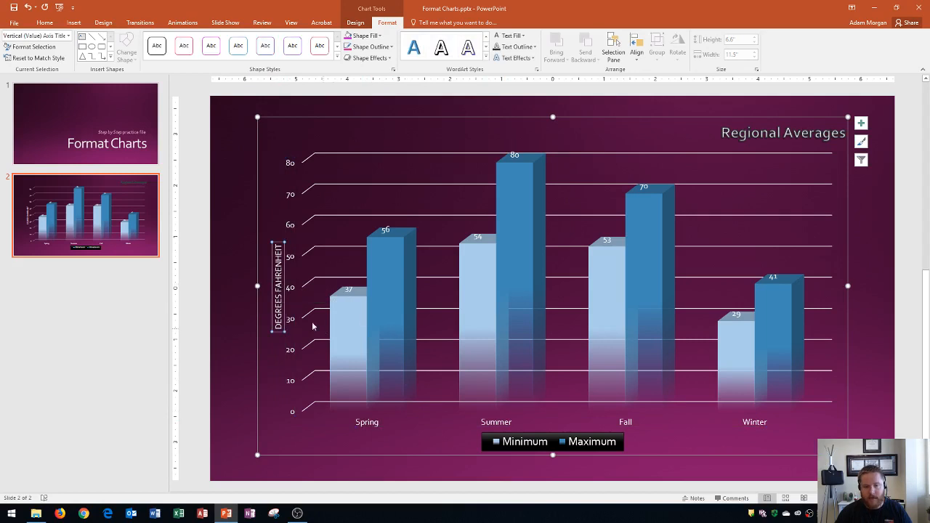
{"action": "mouse_move", "coordinate": [297, 238]}
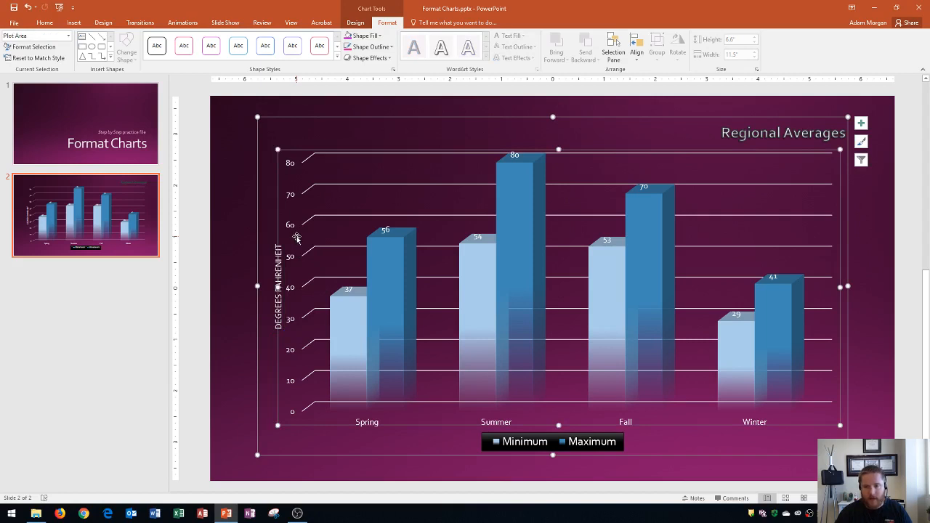
{"action": "mouse_move", "coordinate": [298, 239]}
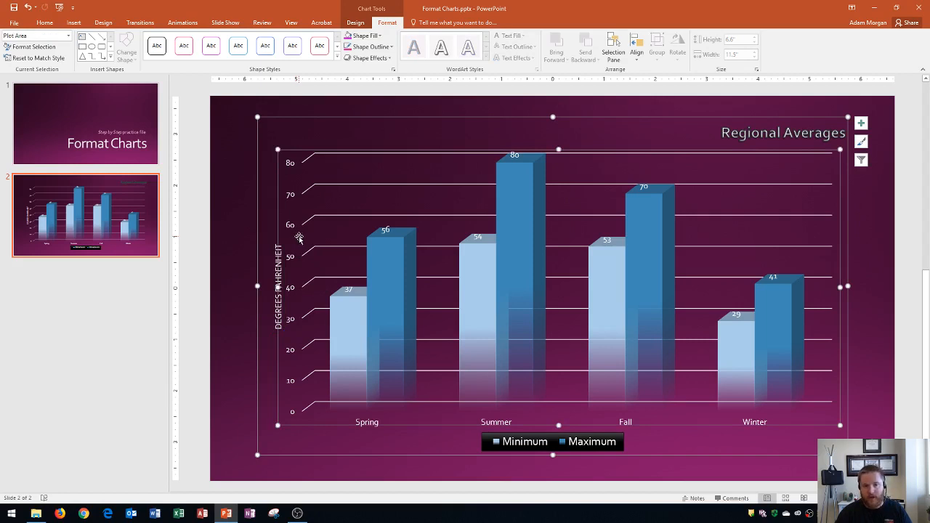
{"action": "mouse_move", "coordinate": [637, 365]}
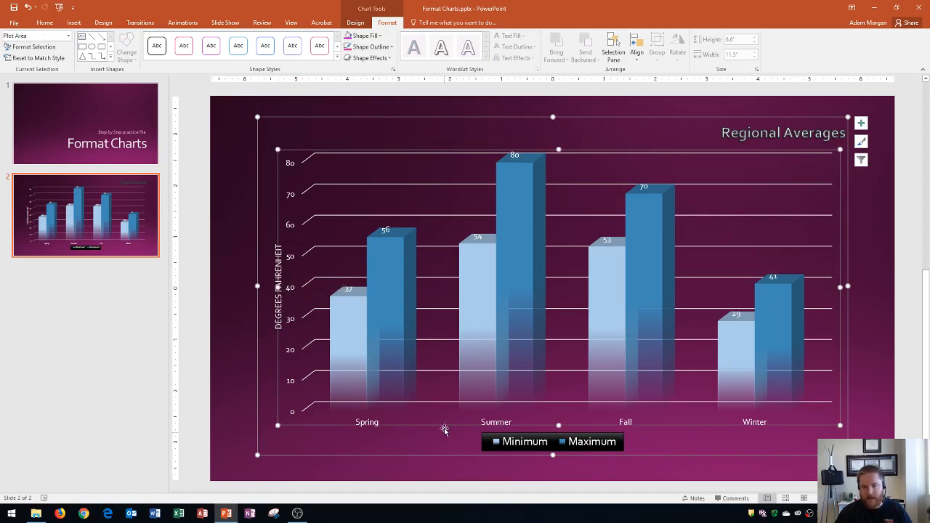
{"action": "mouse_move", "coordinate": [396, 229]}
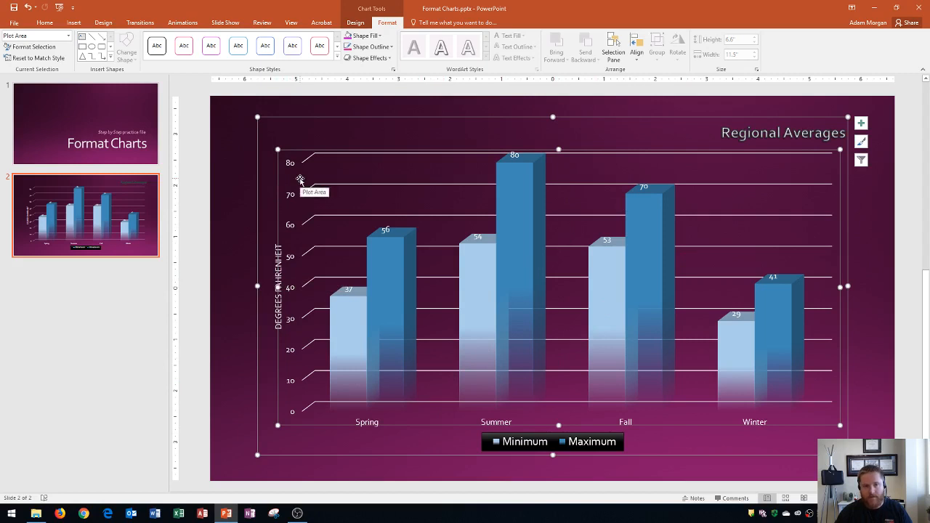
{"action": "mouse_move", "coordinate": [268, 305]}
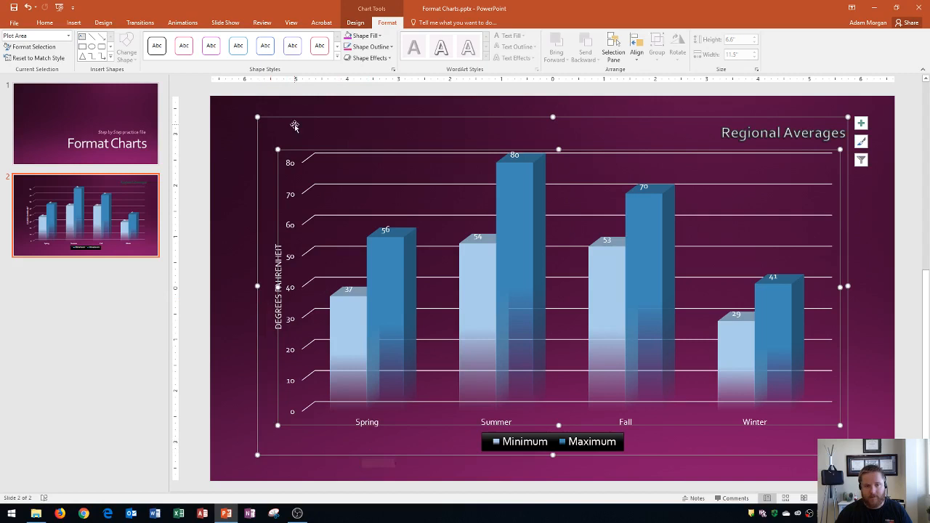
{"action": "mouse_move", "coordinate": [308, 180]}
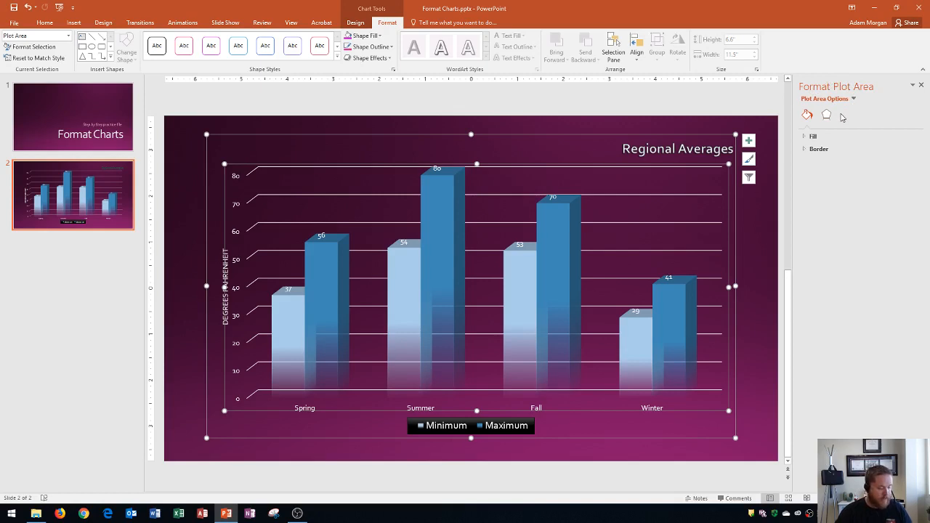
{"action": "mouse_move", "coordinate": [819, 126]}
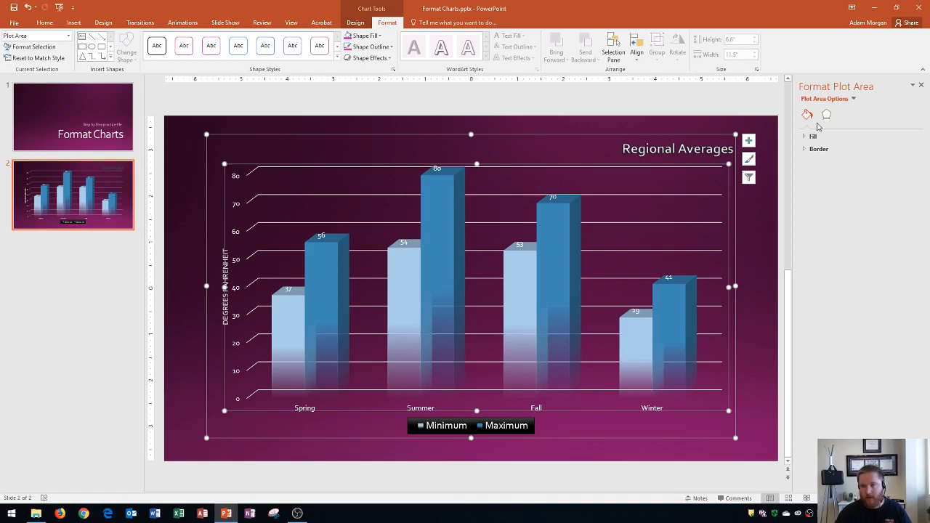
Try gradient and texture fills on the plot area, then settle on No fill.
{"action": "left_click", "coordinate": [812, 137]}
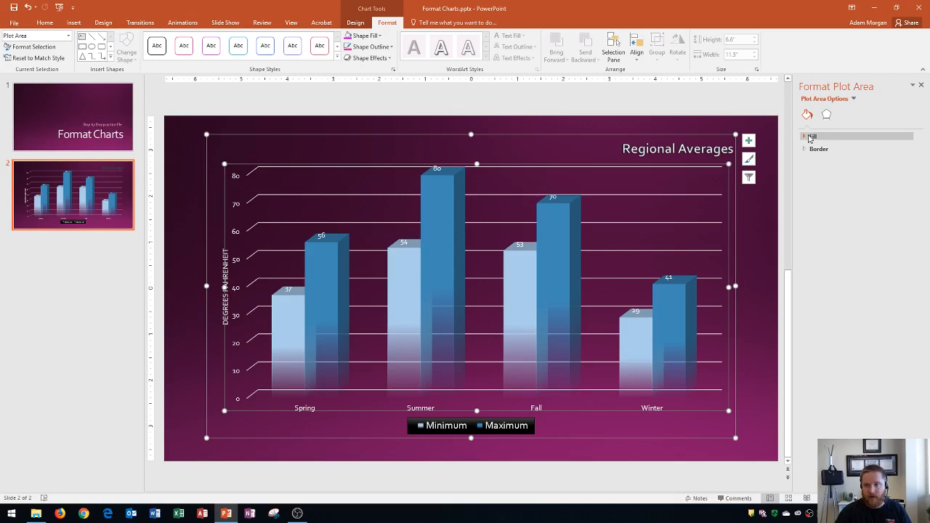
{"action": "left_click", "coordinate": [808, 136]}
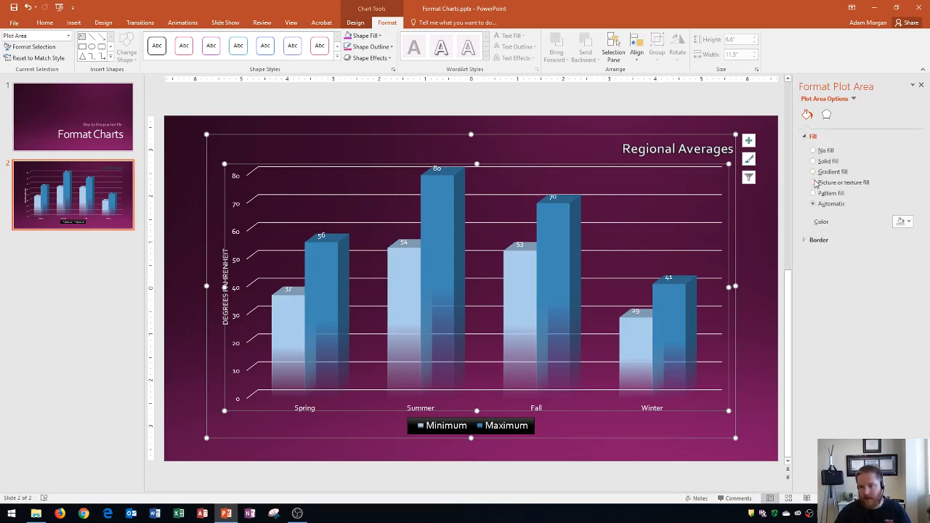
{"action": "left_click", "coordinate": [813, 171]}
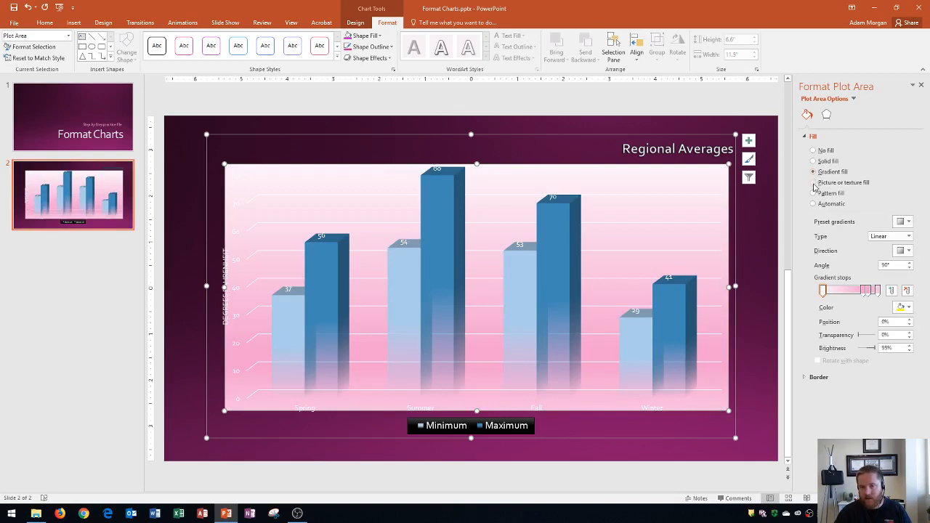
{"action": "left_click", "coordinate": [813, 182]}
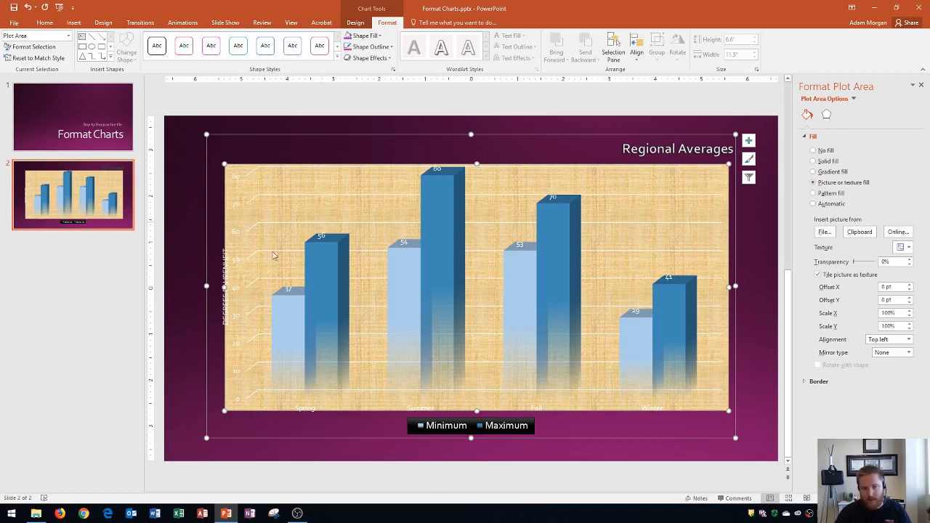
{"action": "mouse_move", "coordinate": [363, 253]}
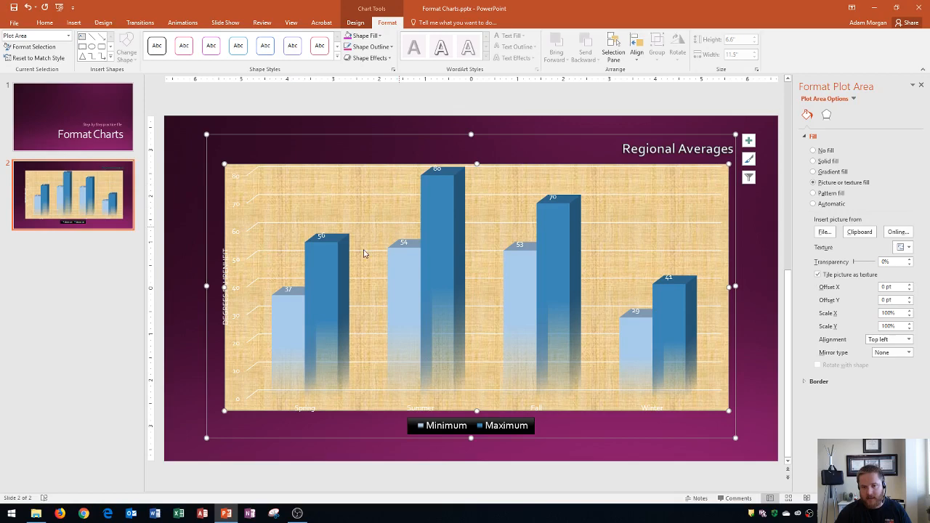
{"action": "mouse_move", "coordinate": [286, 235]}
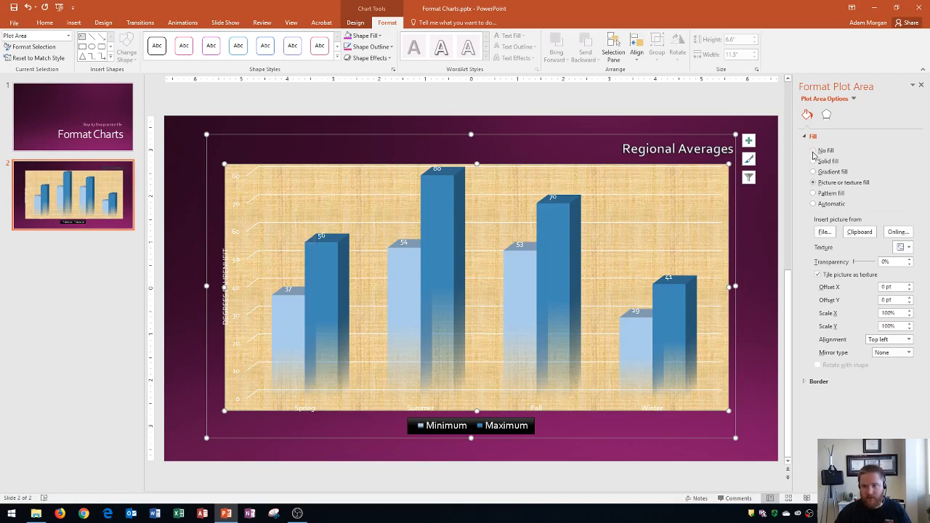
{"action": "left_click", "coordinate": [813, 151]}
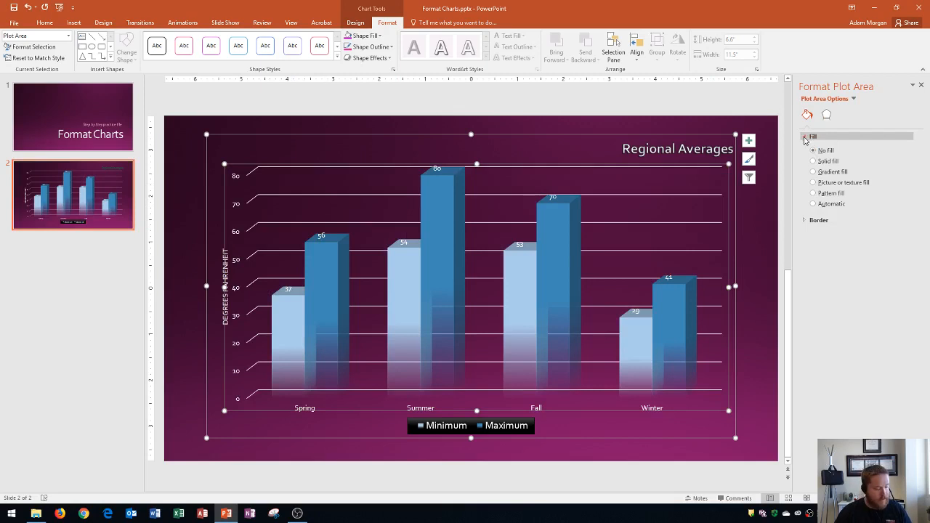
{"action": "left_click", "coordinate": [807, 136]}
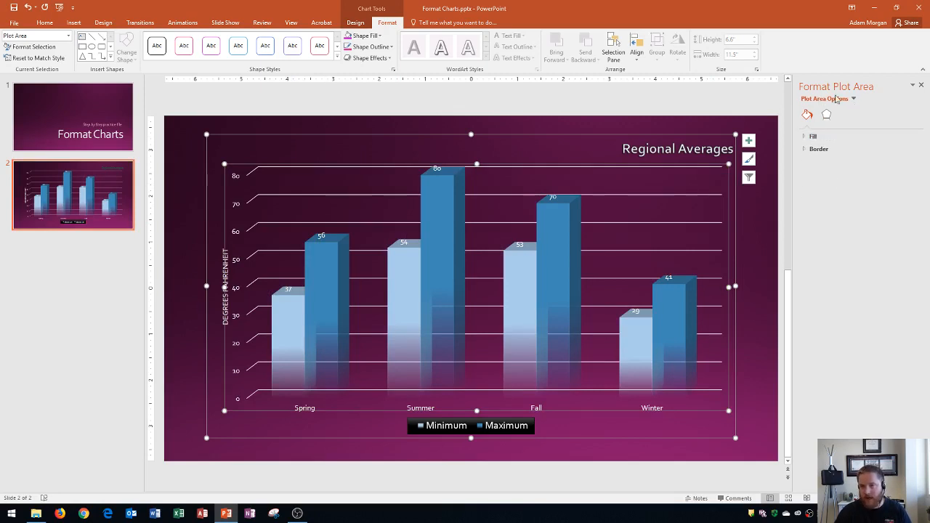
Switch the Format pane from Plot Area to the Regional Averages chart title.
{"action": "left_click", "coordinate": [853, 98]}
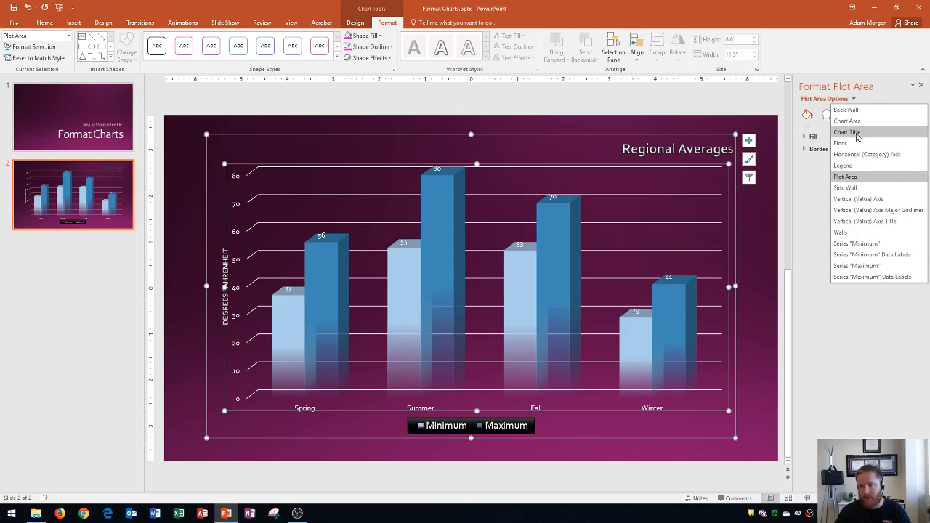
{"action": "left_click", "coordinate": [847, 132]}
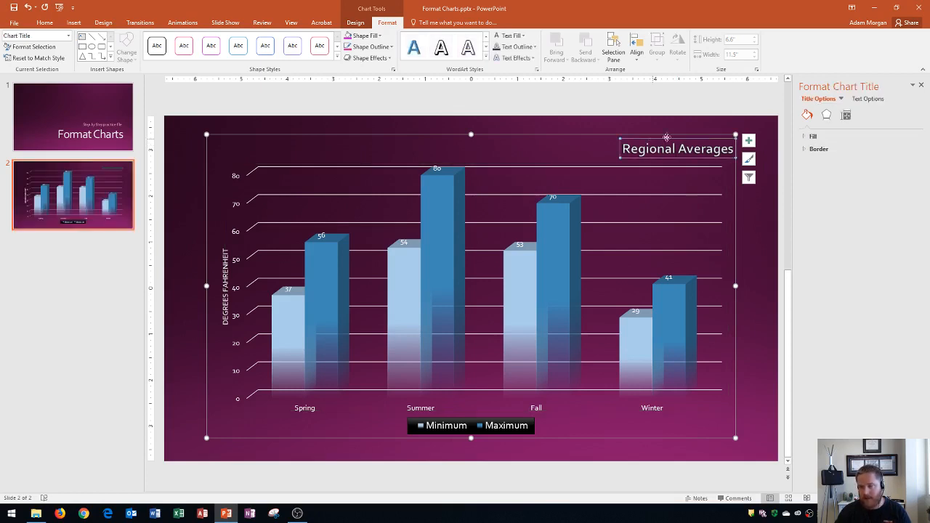